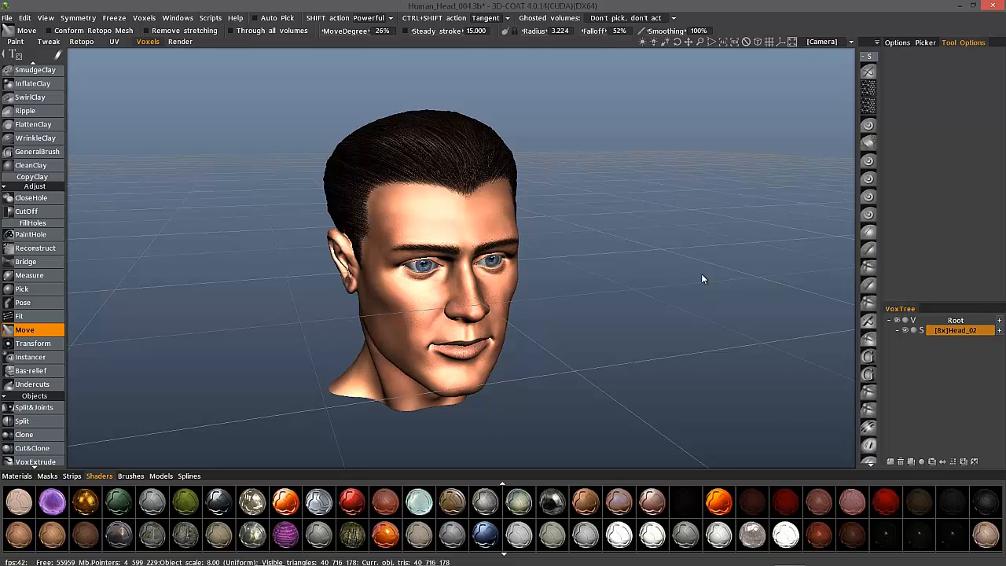
pyautogui.moveTo(278, 304)
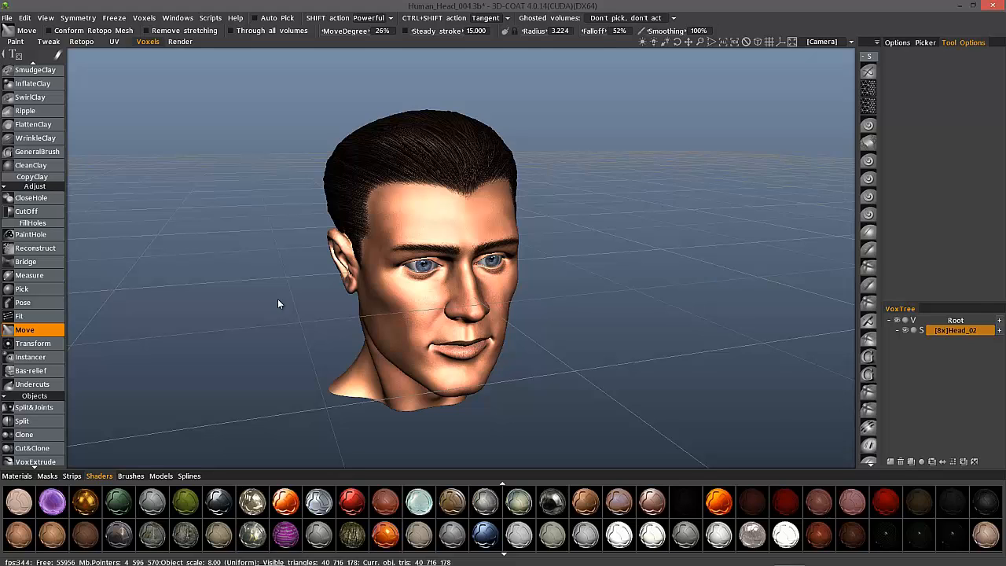
pyautogui.moveTo(299, 322)
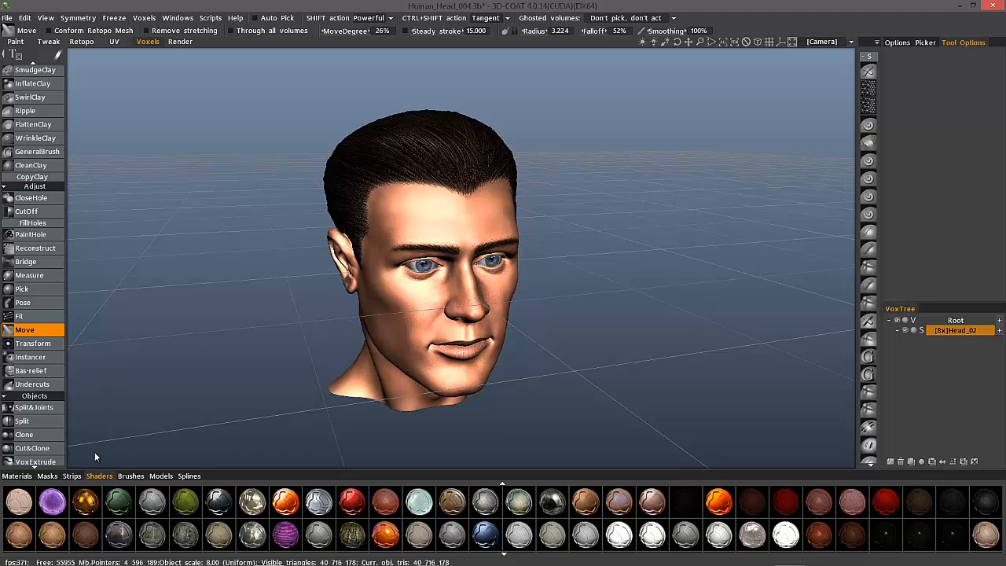
pyautogui.moveTo(78, 459)
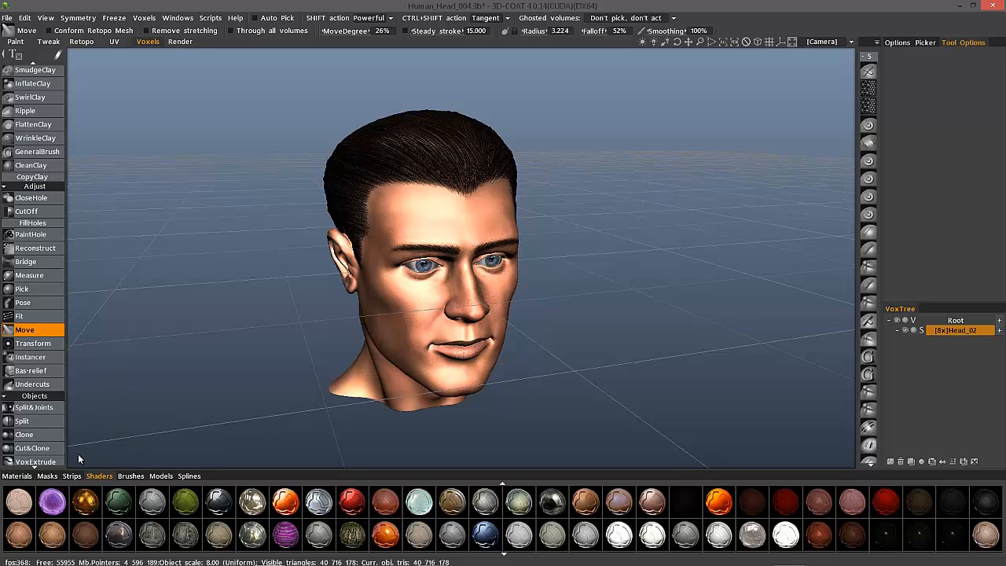
pyautogui.moveTo(85, 462)
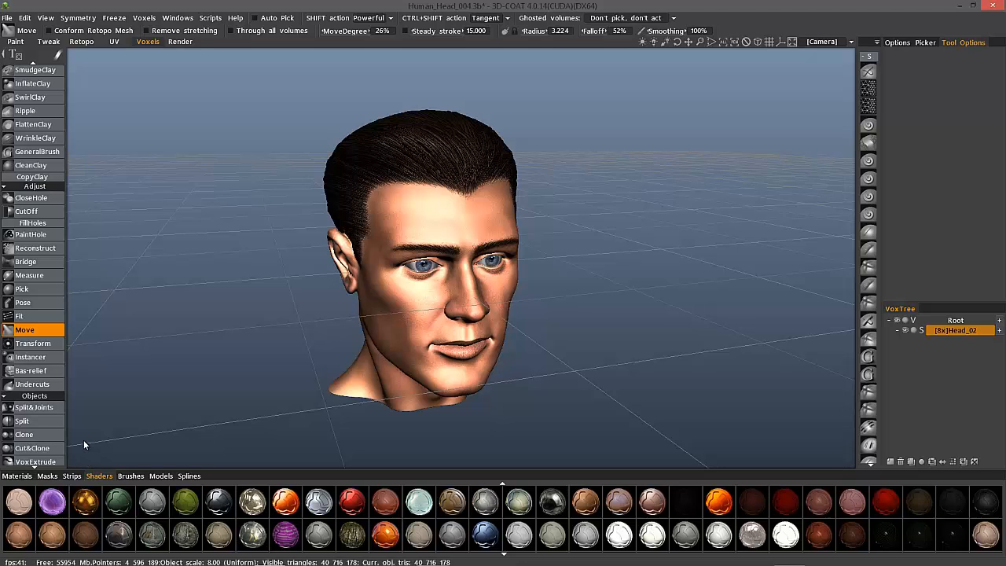
pyautogui.moveTo(94, 446)
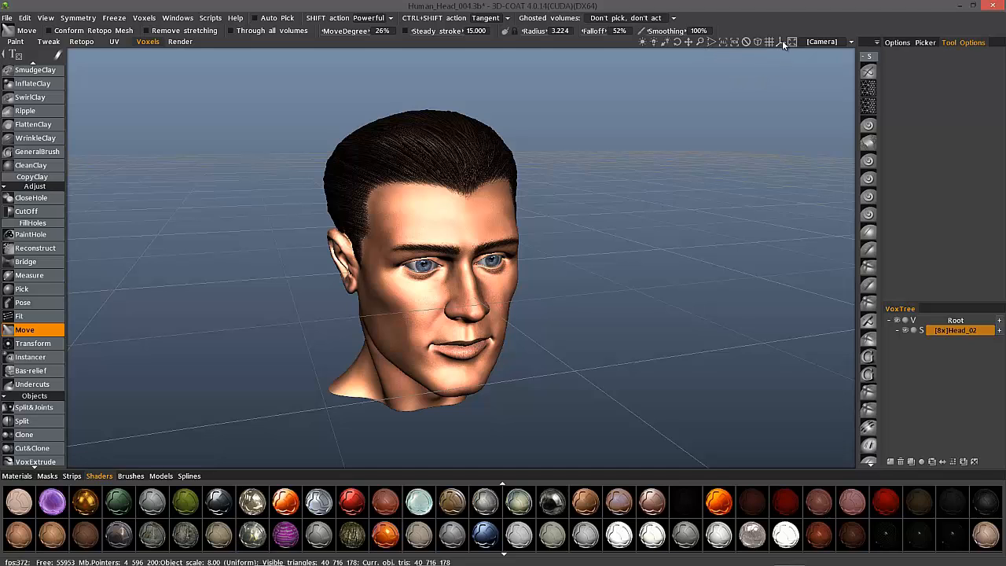
pyautogui.moveTo(781, 42)
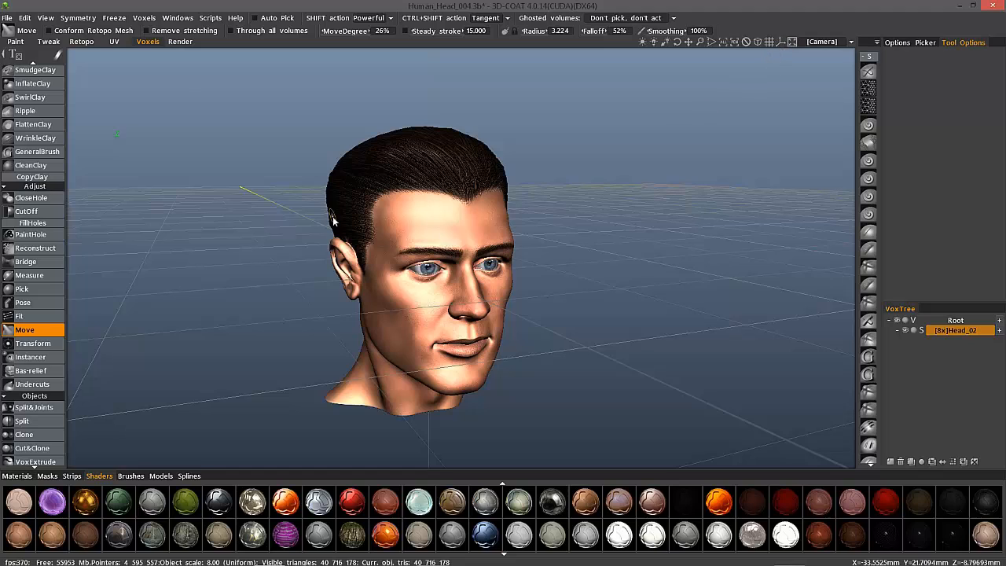
# Browse the View menu's grid placement options (ZX, XY, YZ, Auto) while orbiting the head
pyautogui.click(44, 18)
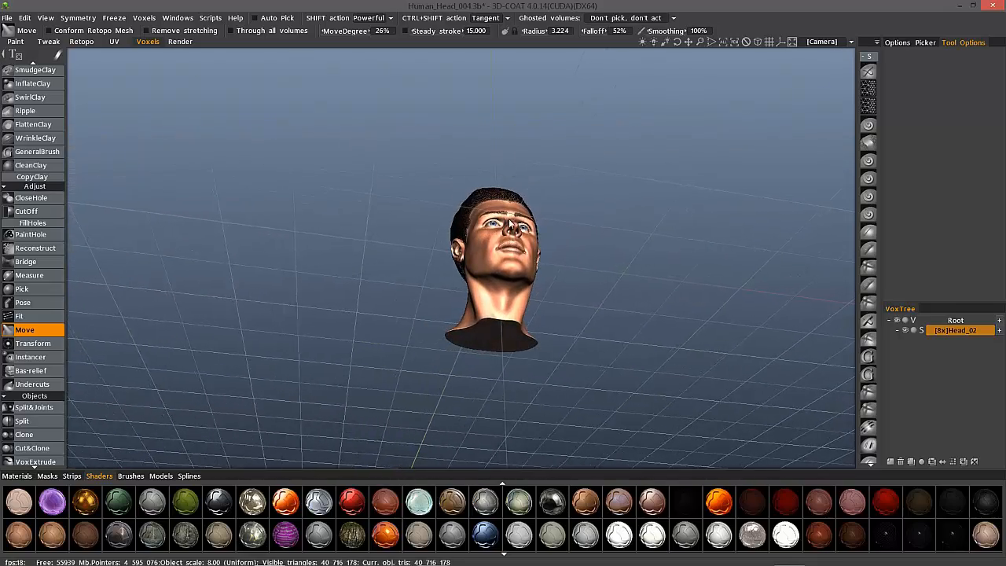
pyautogui.moveTo(511, 236); pyautogui.dragTo(571, 245)
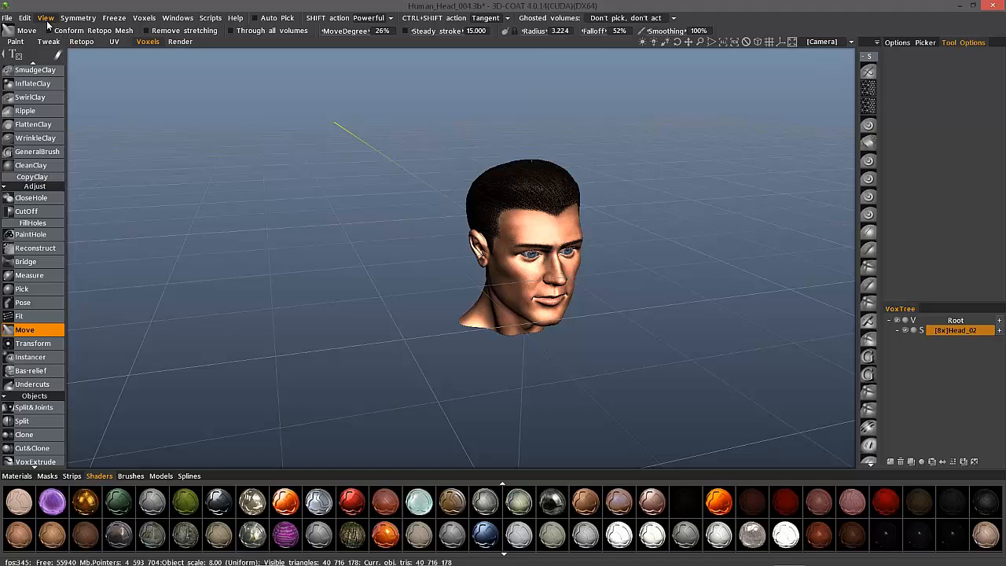
pyautogui.click(44, 17)
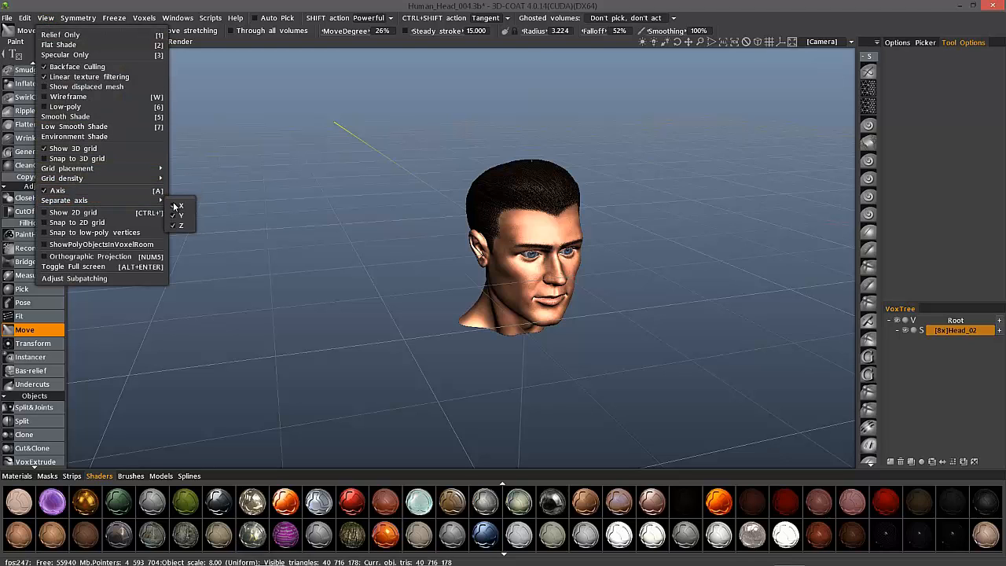
pyautogui.moveTo(179, 215)
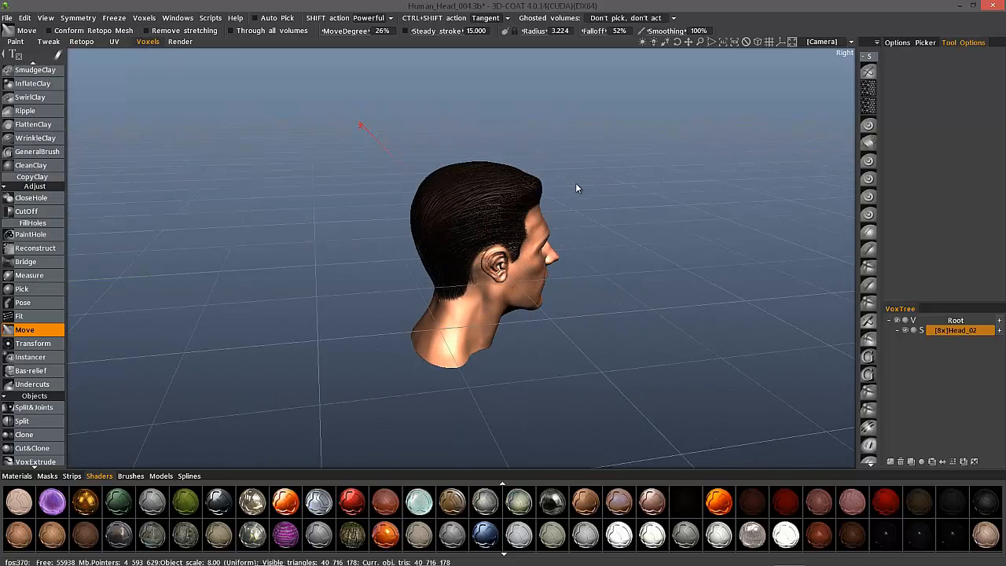
pyautogui.moveTo(579, 188); pyautogui.dragTo(748, 226)
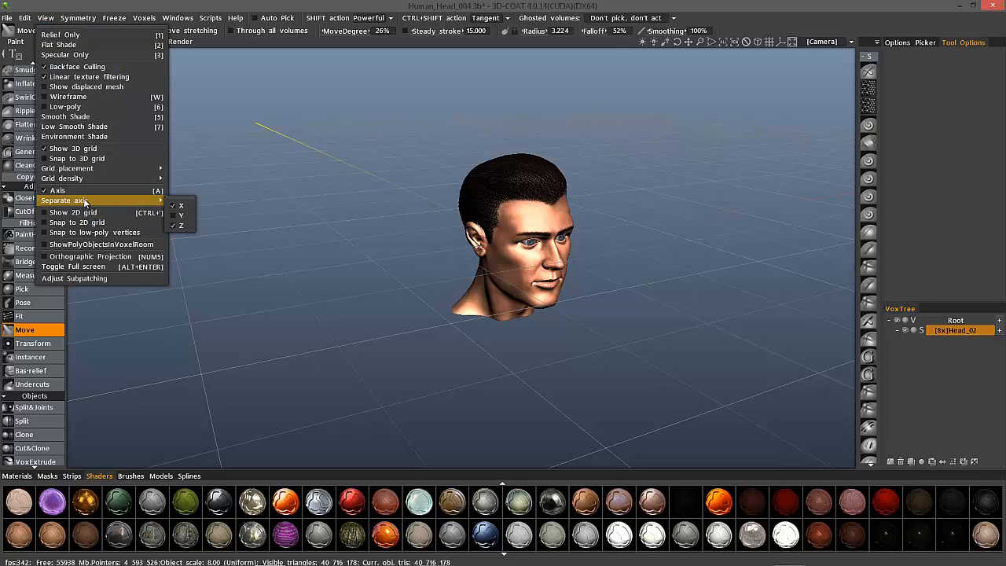
pyautogui.click(428, 142)
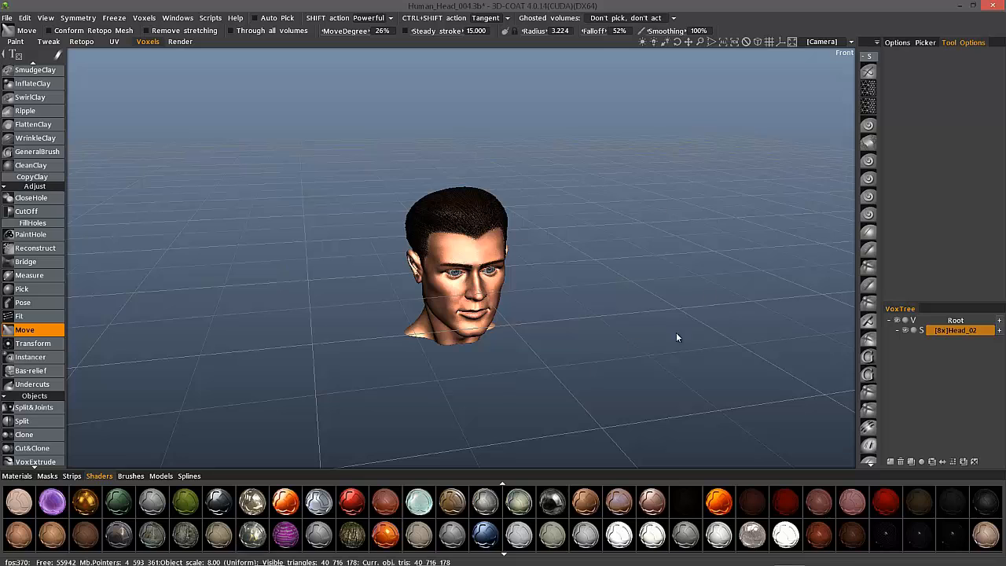
pyautogui.click(44, 18)
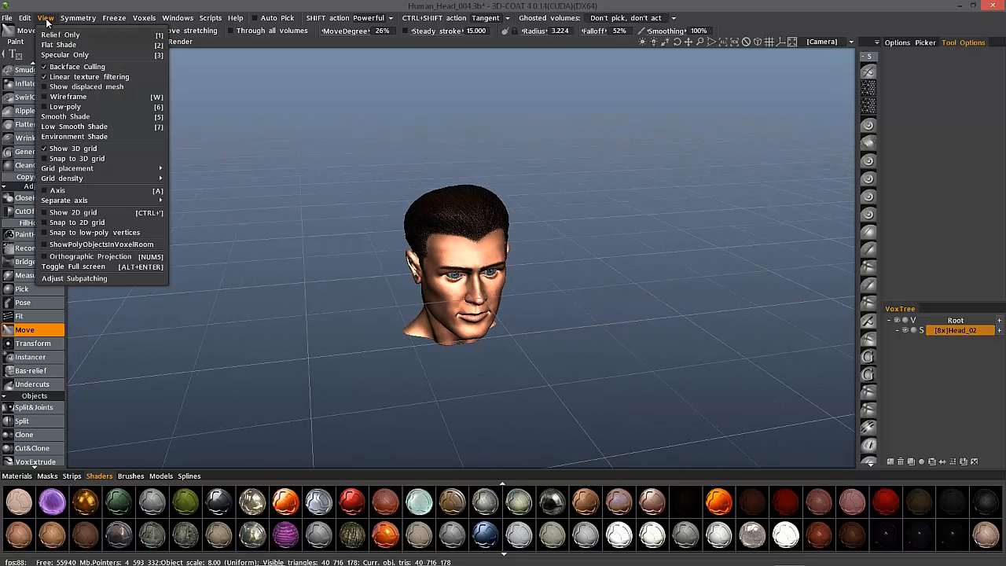
pyautogui.moveTo(66, 168)
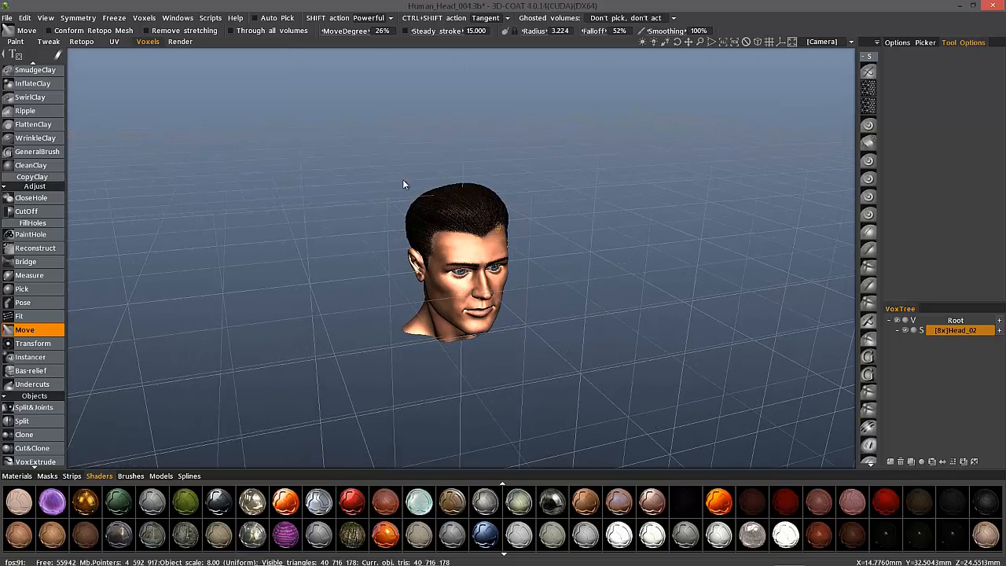
pyautogui.moveTo(222, 221)
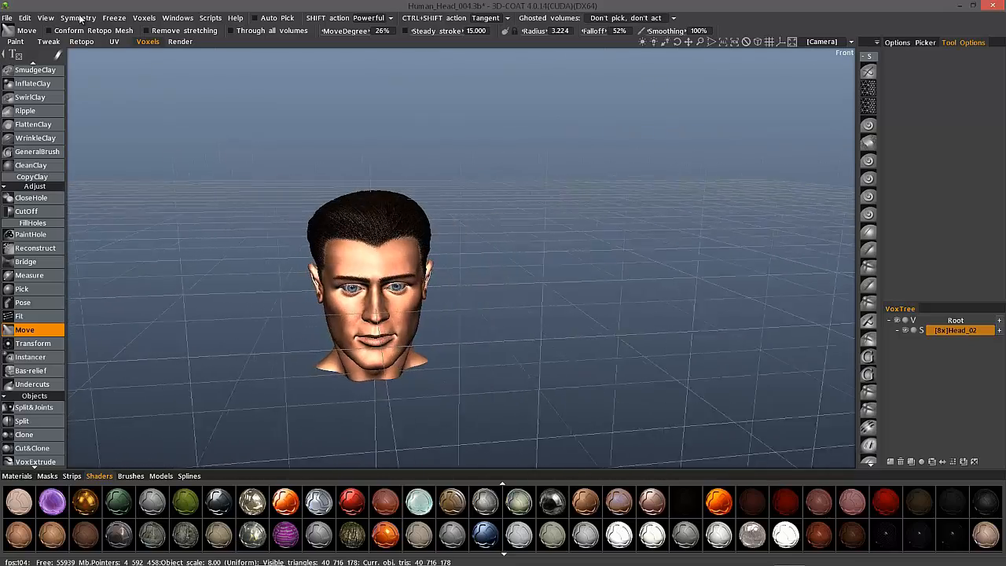
pyautogui.click(44, 17)
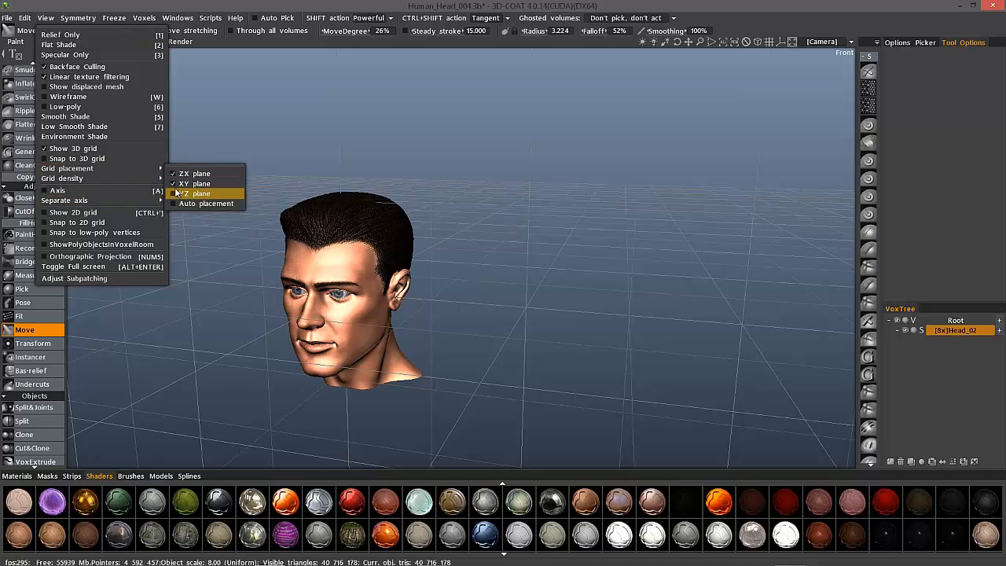
pyautogui.moveTo(196, 183)
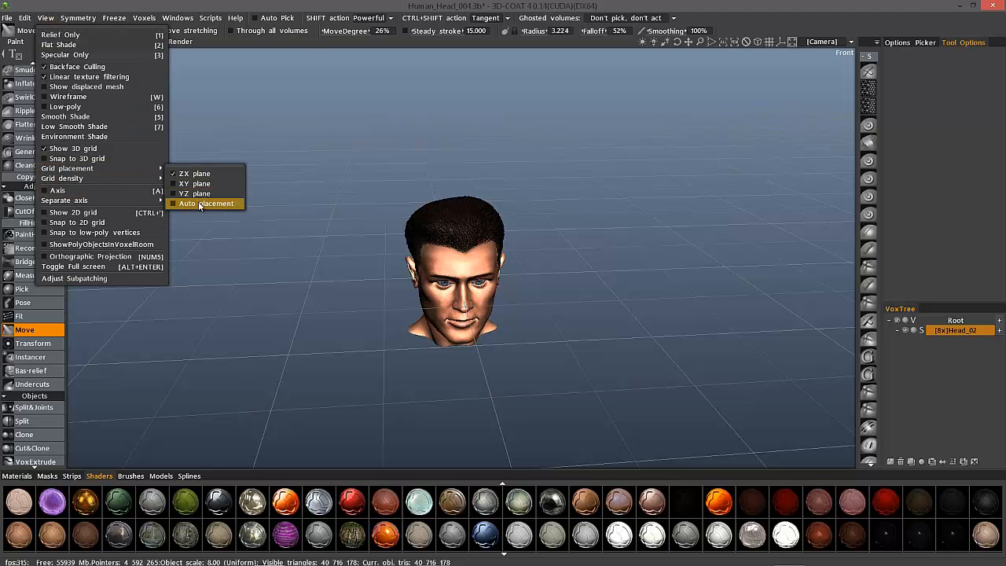
# Switch grid placement to Auto, orbit toward the face, and toggle Show 2D grid
pyautogui.click(208, 205)
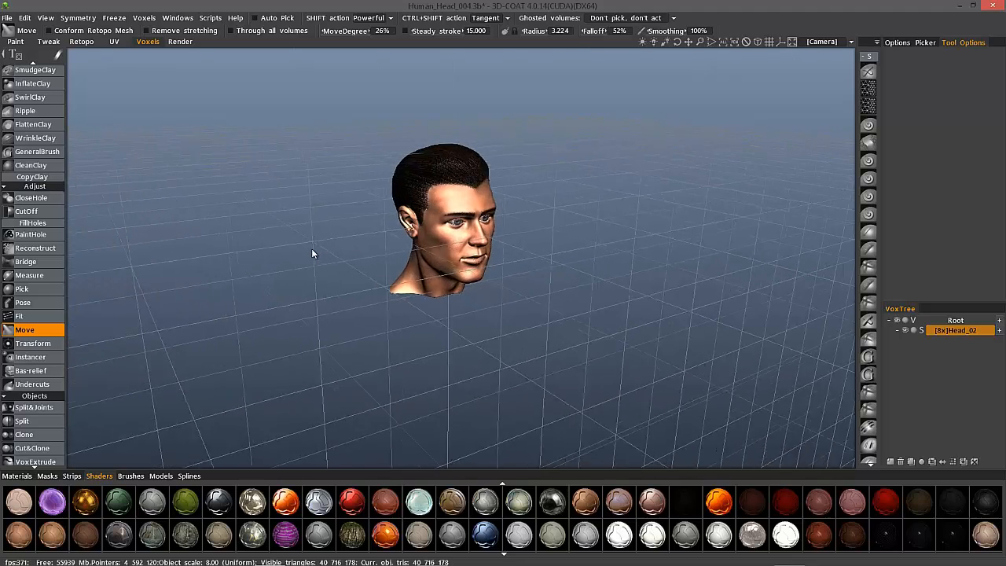
pyautogui.moveTo(440, 228); pyautogui.dragTo(401, 264)
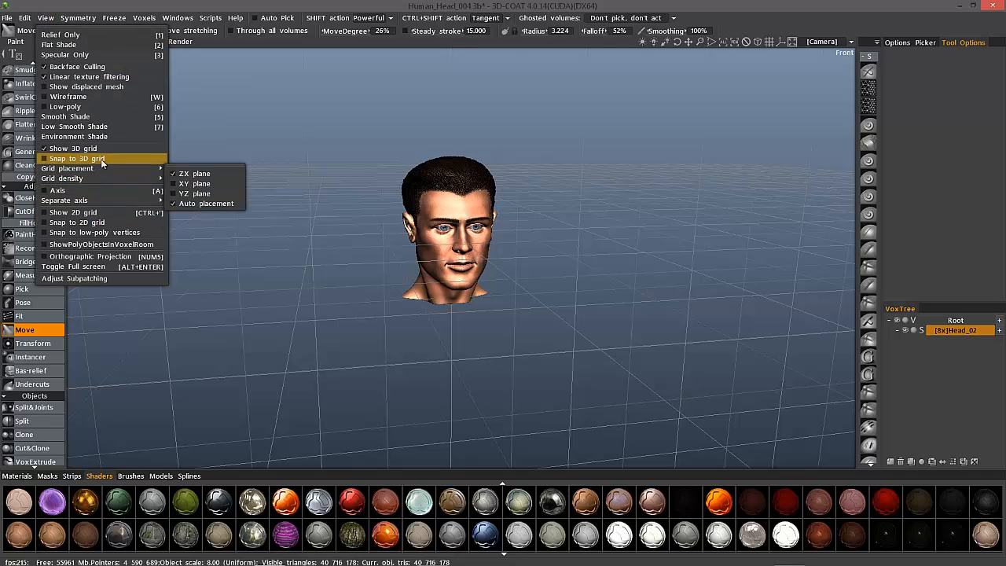
pyautogui.moveTo(76, 212)
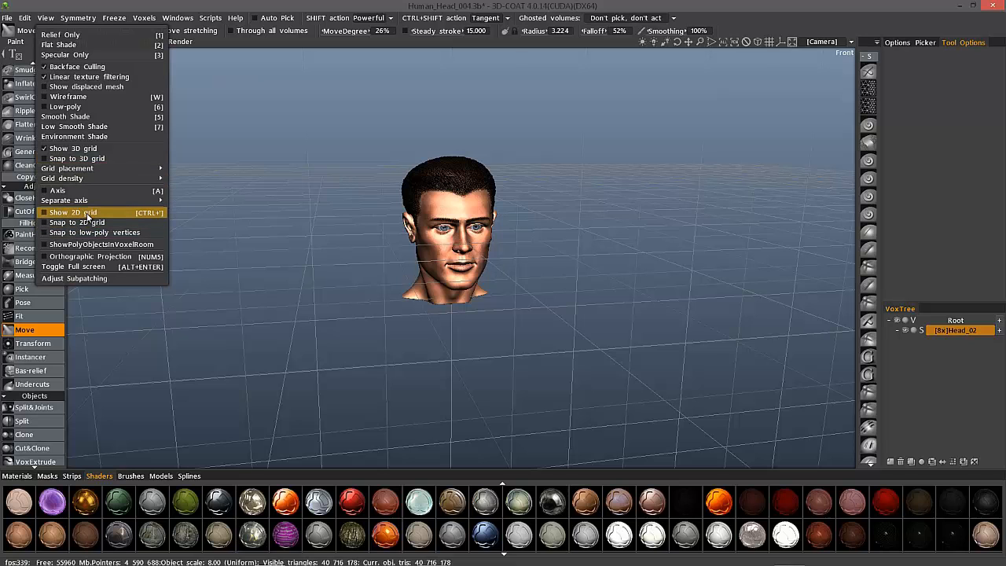
pyautogui.click(72, 213)
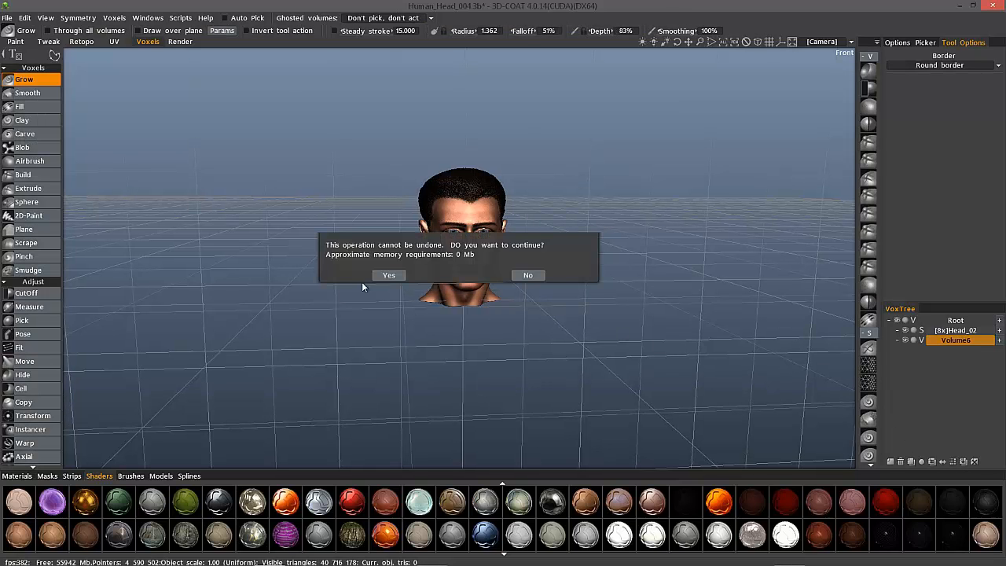
# Confirm the irreversible operation and stamp a test sphere into the new Volume1 layer
pyautogui.click(388, 275)
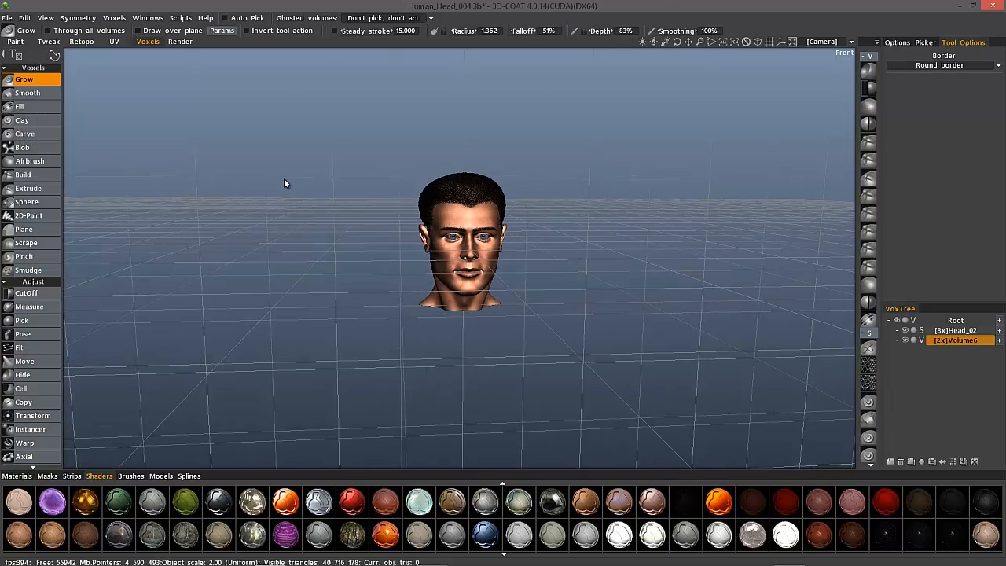
pyautogui.click(28, 214)
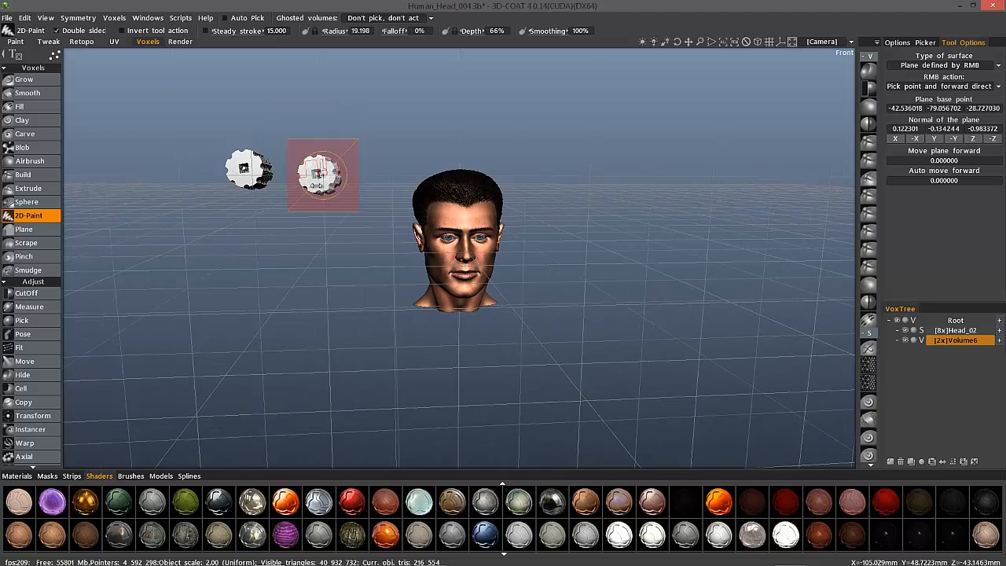
pyautogui.moveTo(322, 174); pyautogui.dragTo(255, 244)
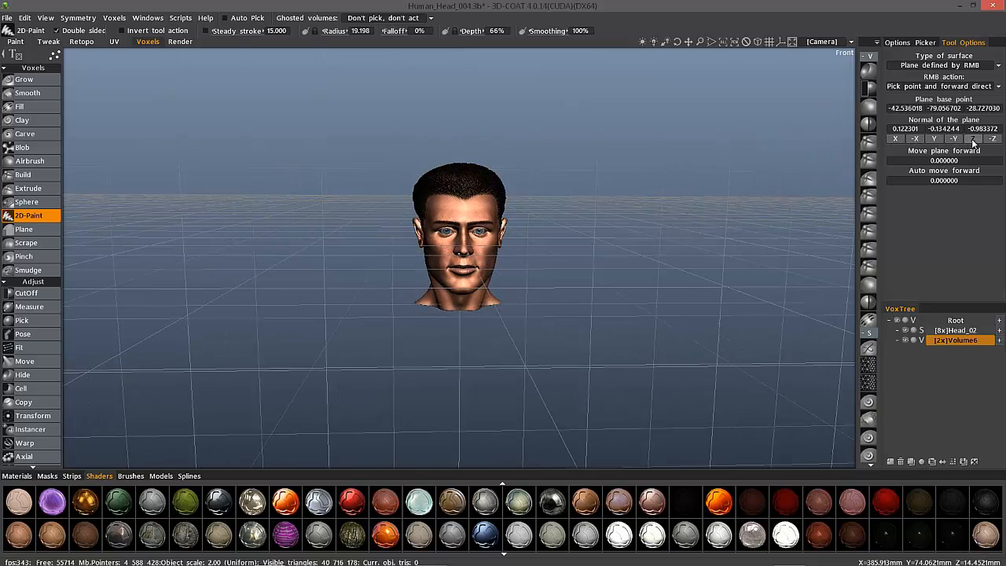
# Stamp more spheres, show the brush alphas list, then undo the stamps
pyautogui.click(971, 138)
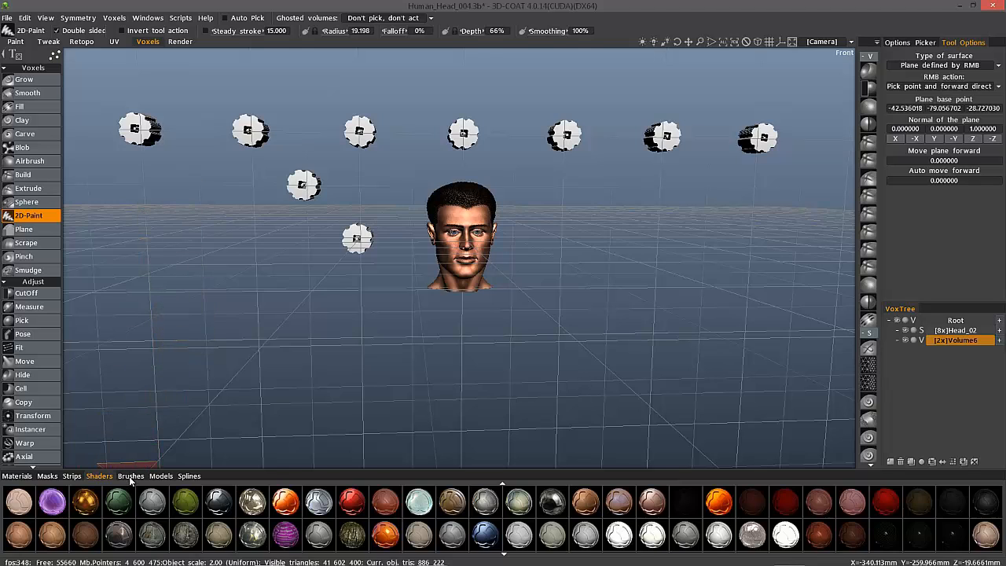
pyautogui.click(130, 475)
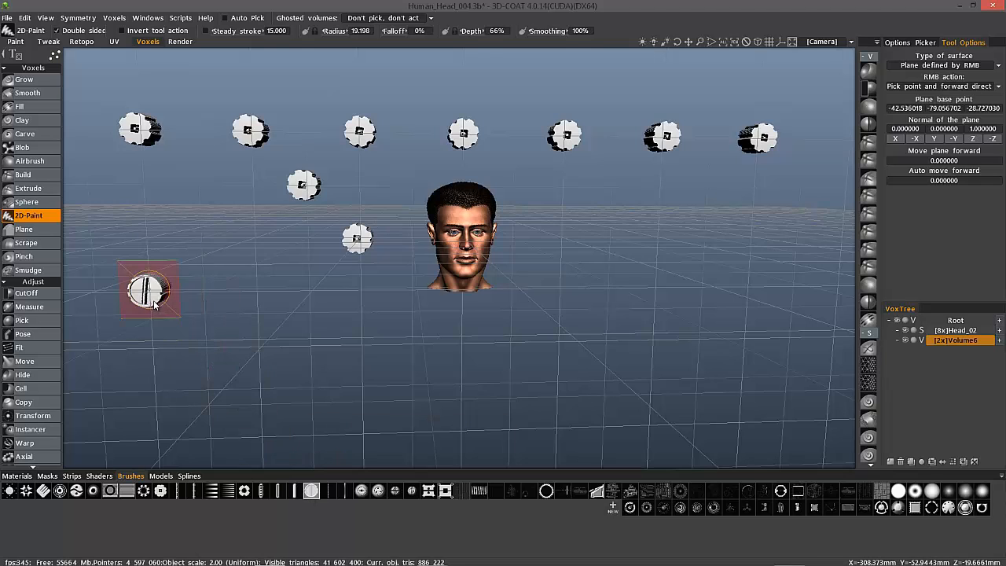
pyautogui.moveTo(149, 289); pyautogui.dragTo(154, 339)
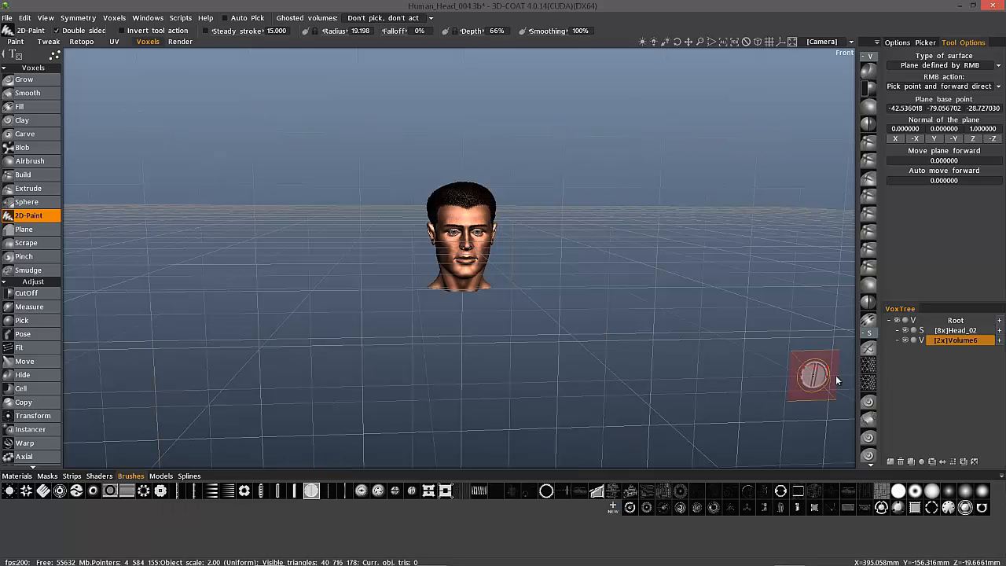
# Try the YZ grid plane with 2D grid snapping, orbit to inspect, then turn the YZ plane off
pyautogui.click(957, 339)
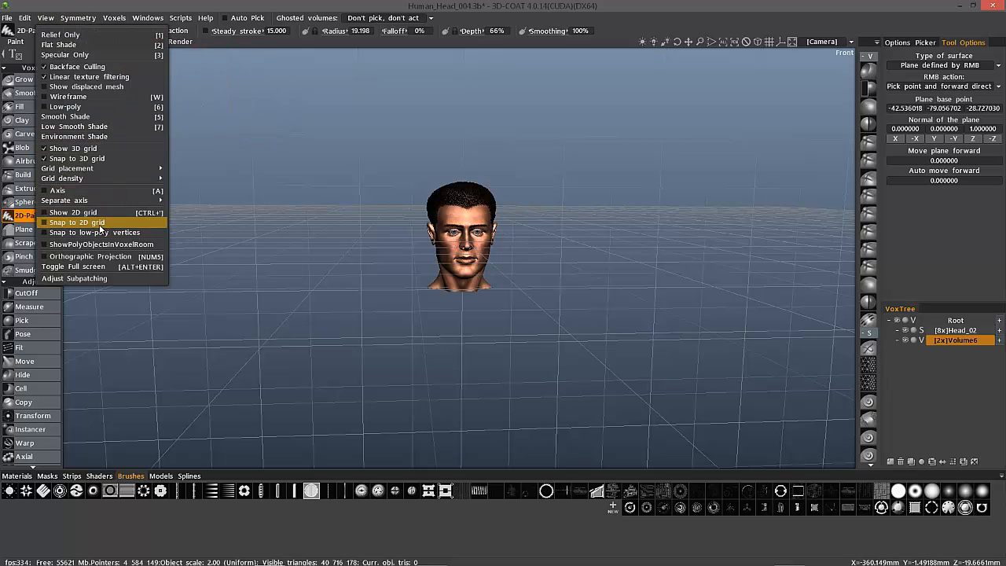
pyautogui.click(66, 168)
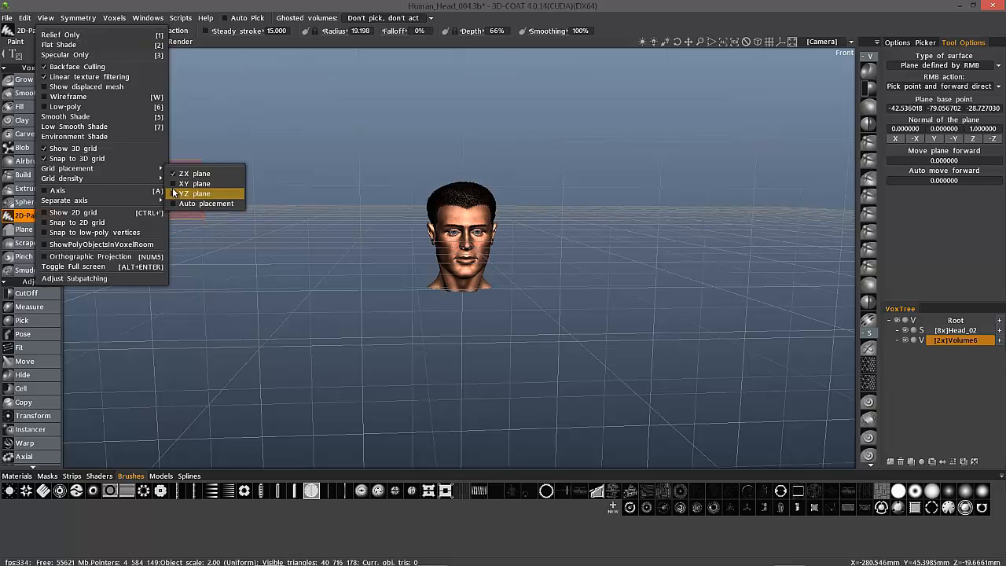
pyautogui.click(198, 193)
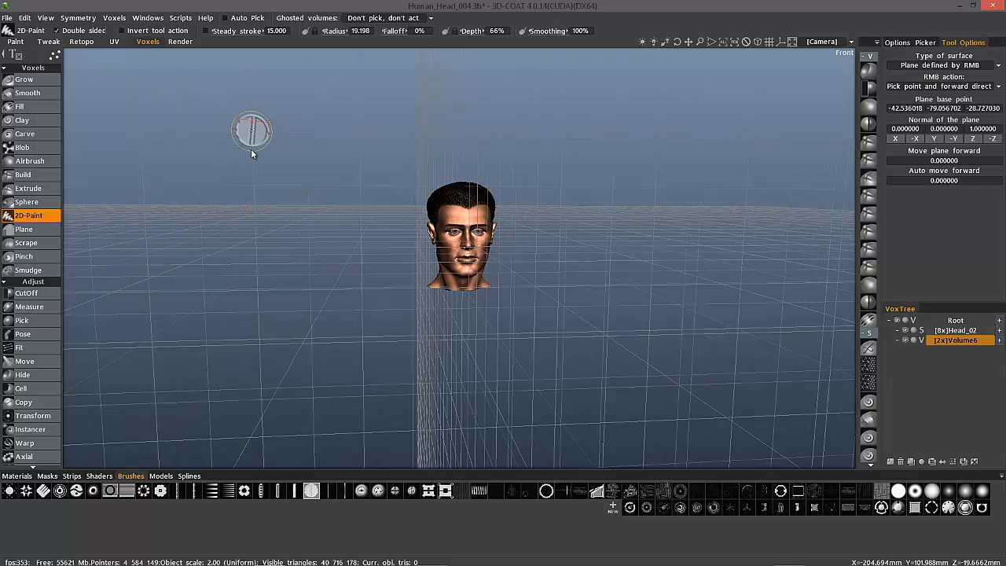
pyautogui.moveTo(251, 129); pyautogui.dragTo(503, 314)
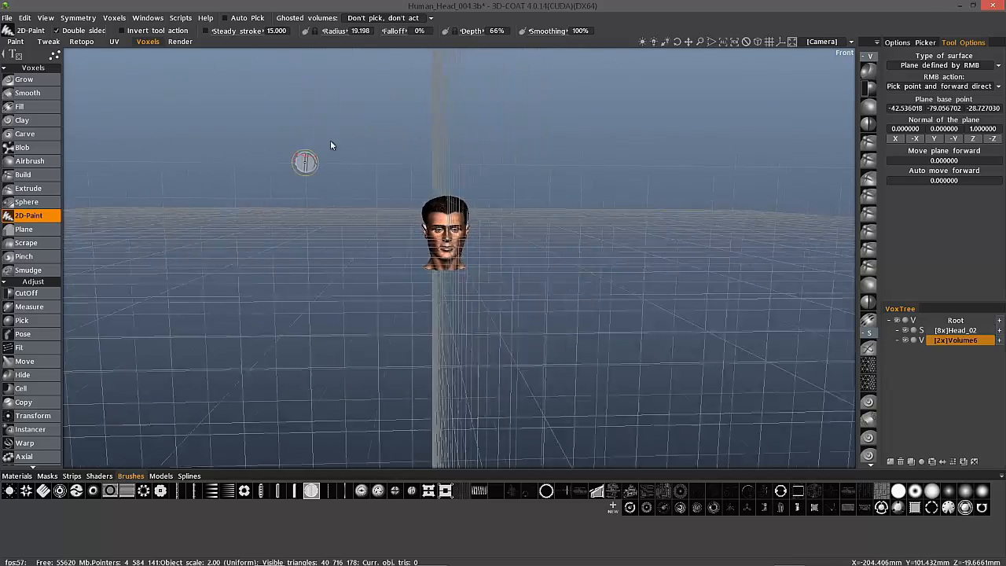
pyautogui.moveTo(331, 145); pyautogui.dragTo(409, 145)
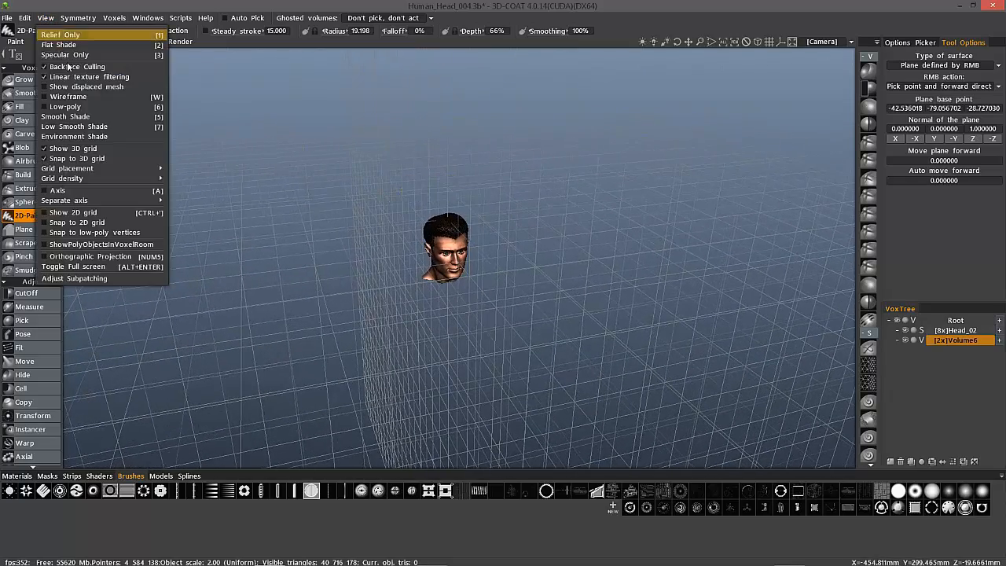
pyautogui.moveTo(66, 168)
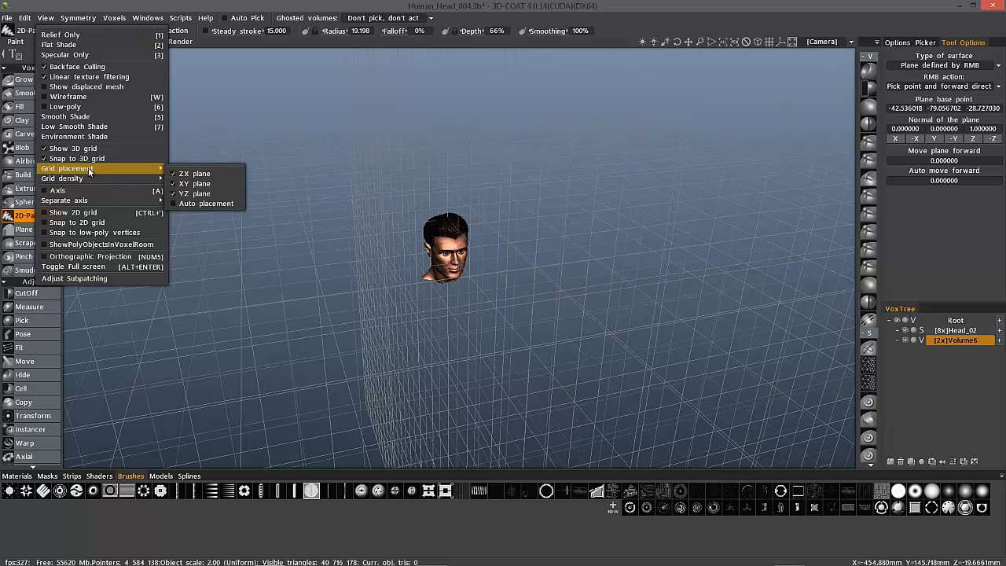
pyautogui.moveTo(195, 193)
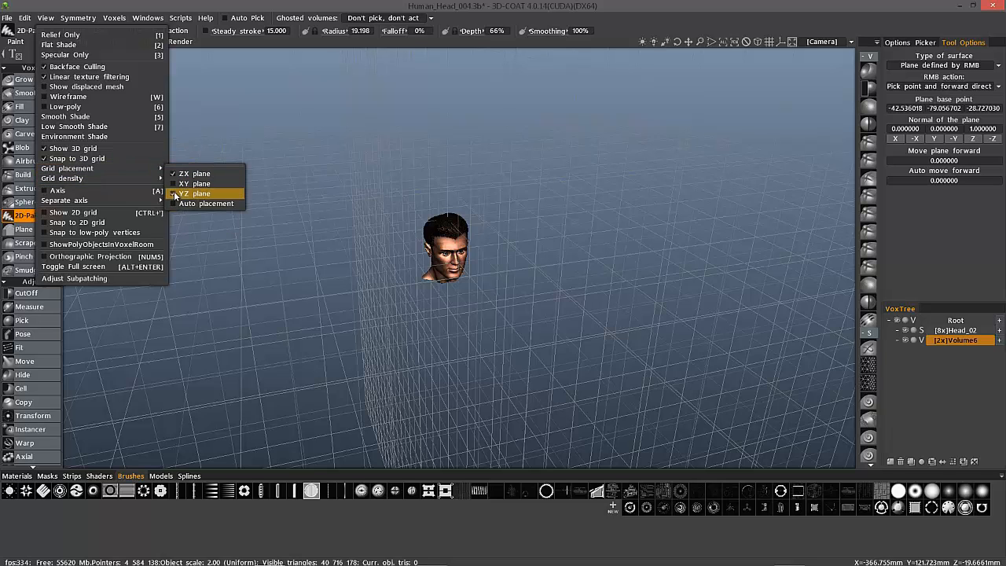
pyautogui.click(195, 193)
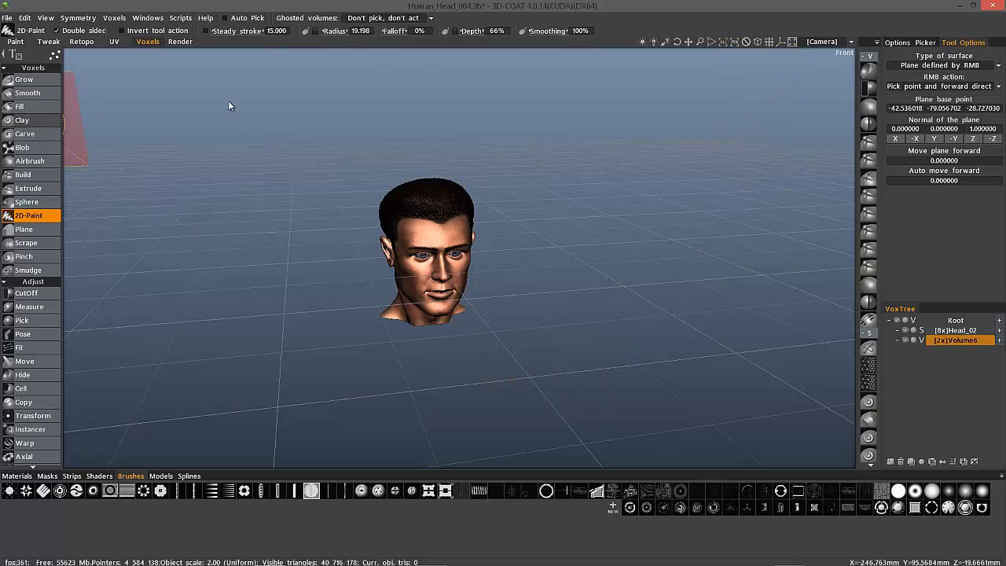
# Switch to the Clay sculpting brush in the Voxels tools
pyautogui.click(22, 119)
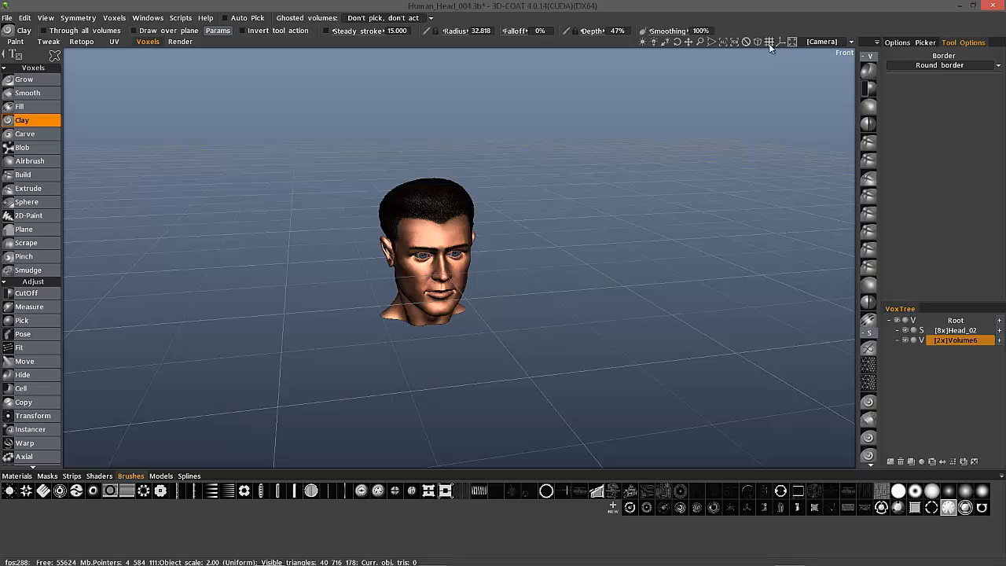
pyautogui.moveTo(758, 41)
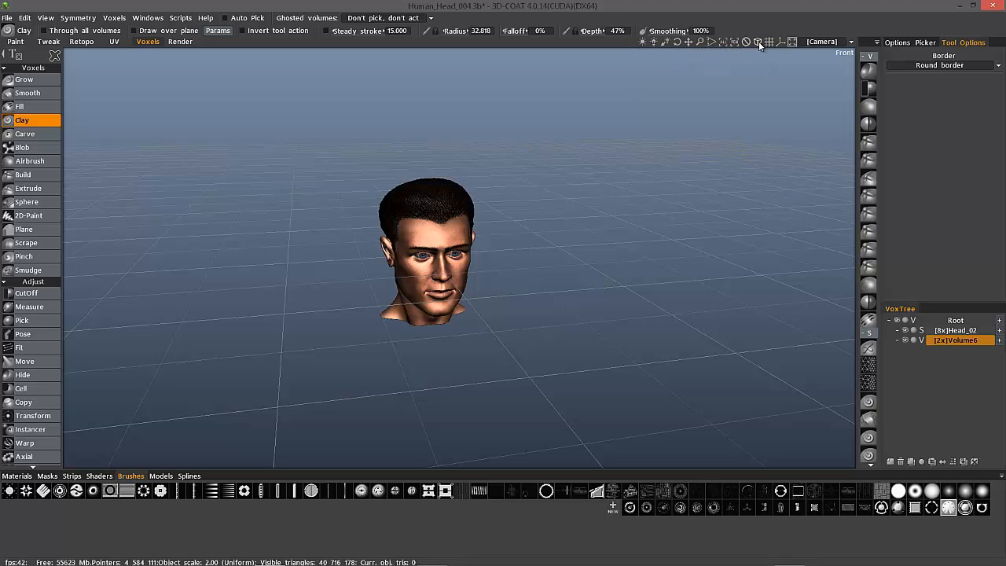
# Toggle orthographic projection with 5 and set the camera to the Front view
pyautogui.press('5')
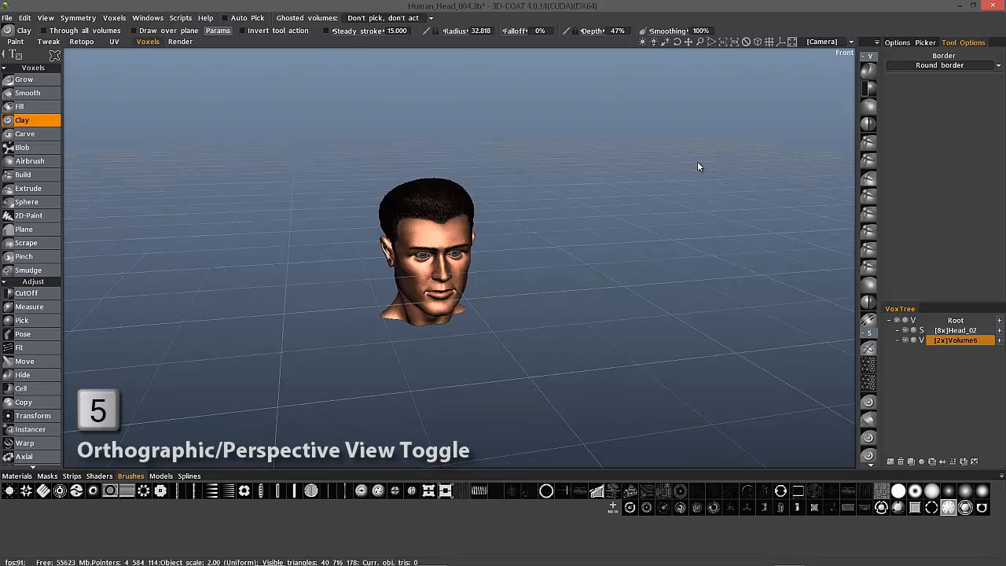
pyautogui.click(821, 41)
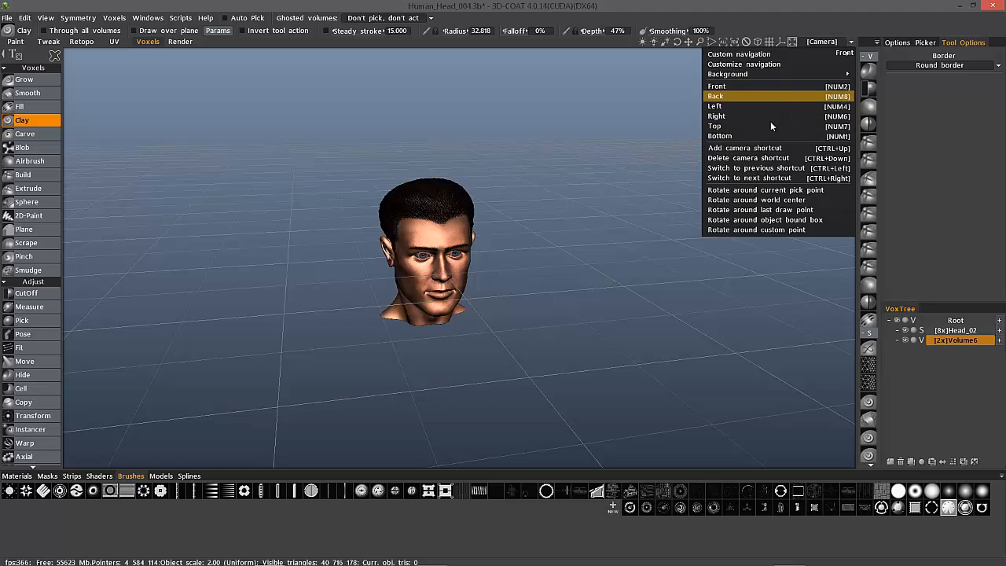
pyautogui.moveTo(767, 86)
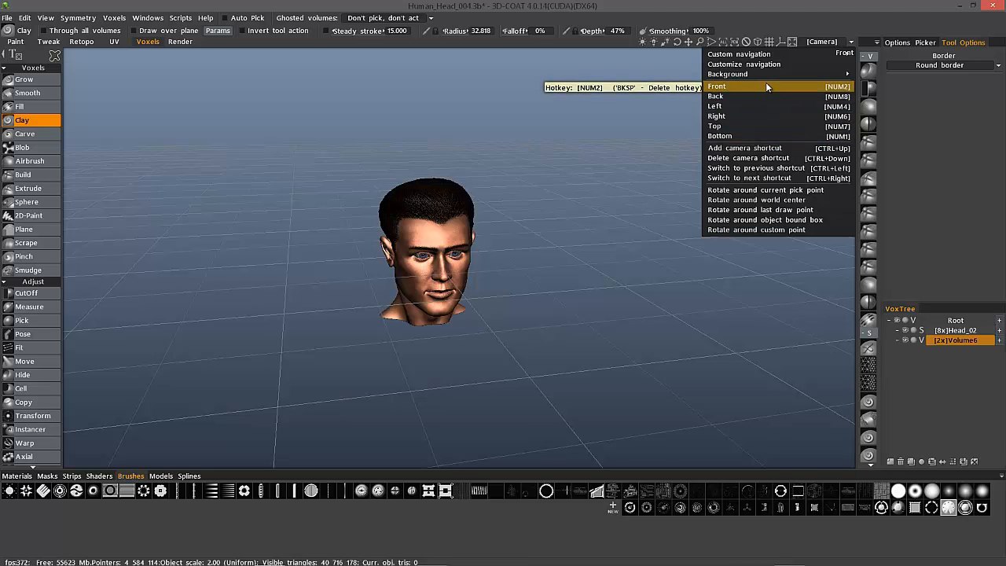
pyautogui.click(717, 85)
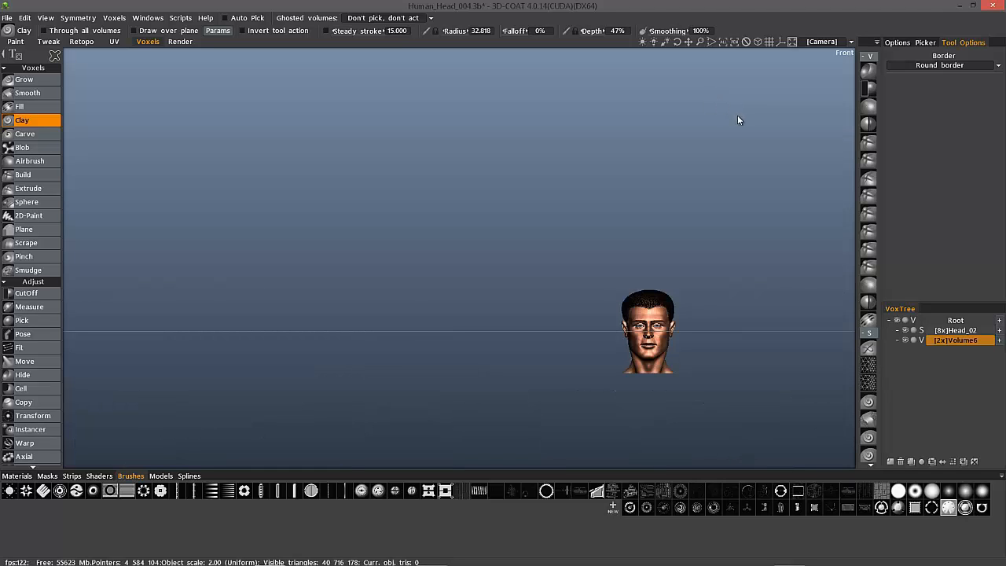
pyautogui.moveTo(723, 44)
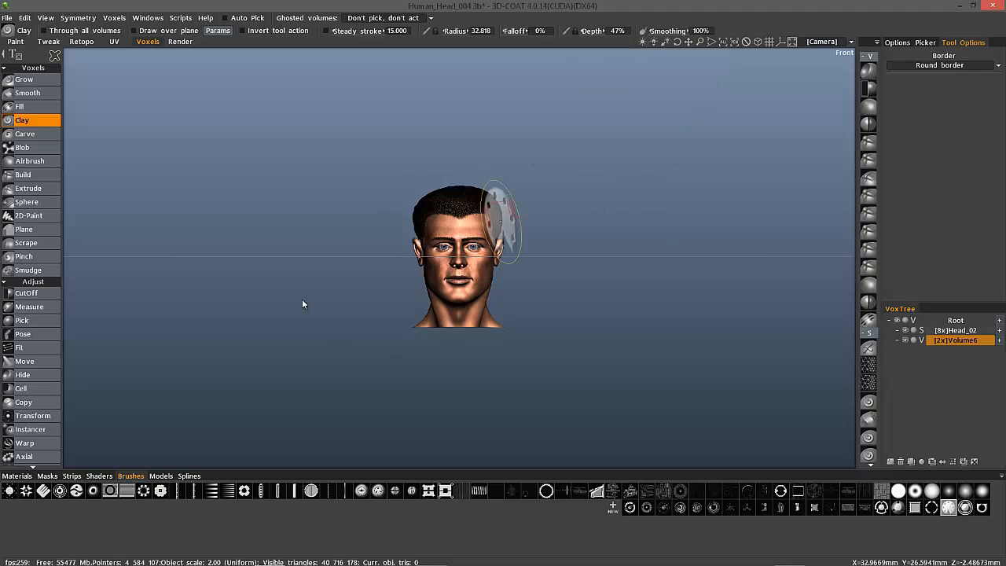
pyautogui.moveTo(710, 157)
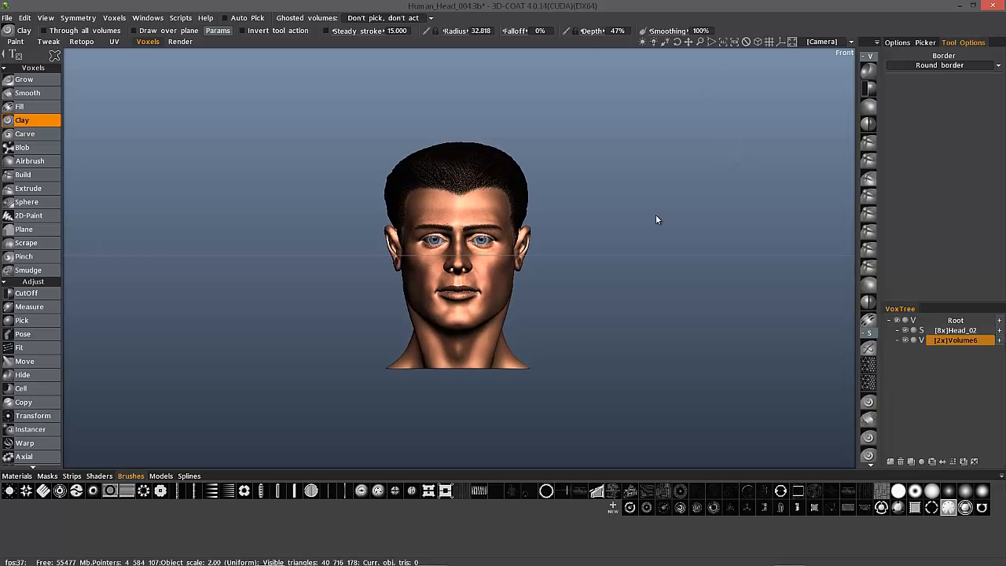
pyautogui.moveTo(796, 88)
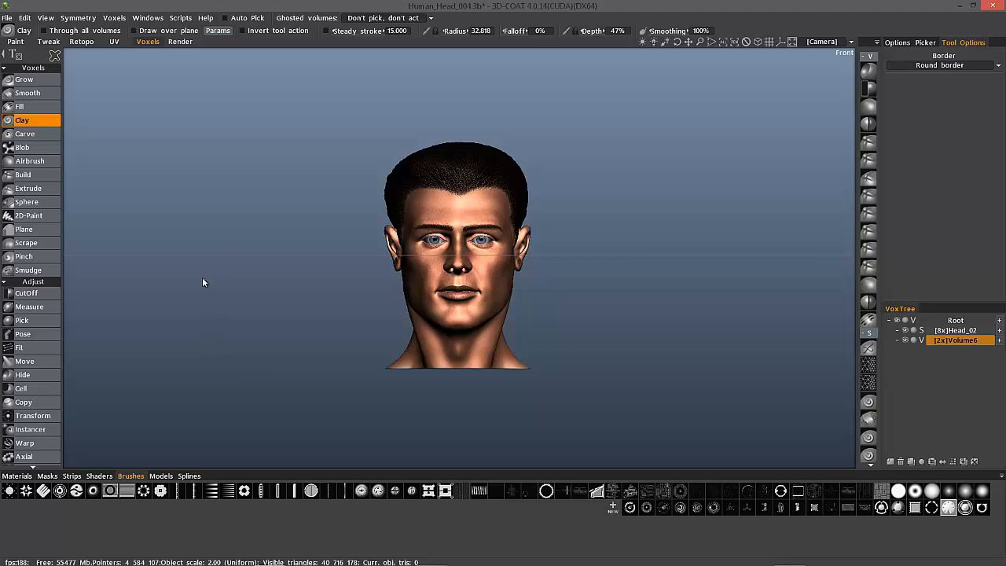
pyautogui.moveTo(270, 160)
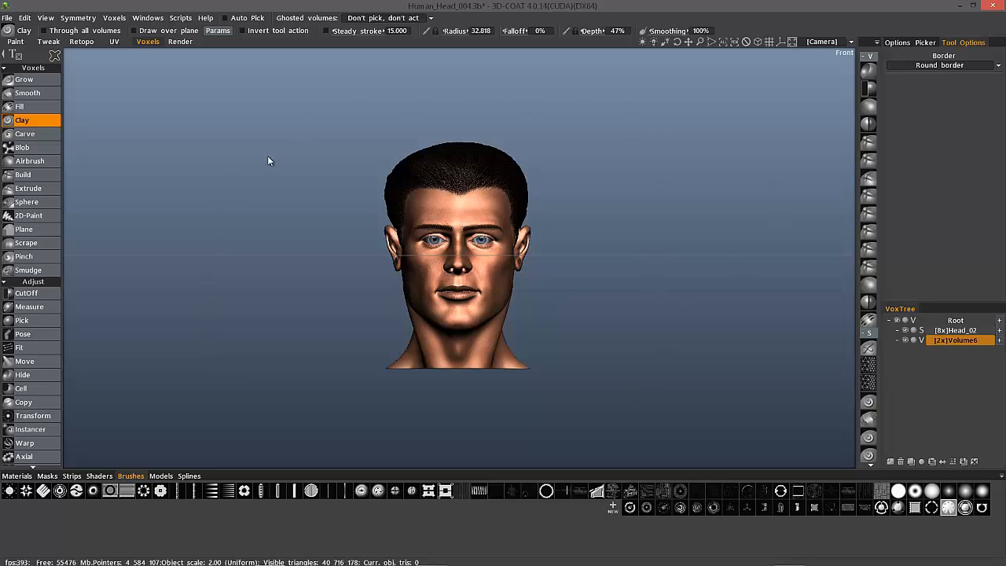
pyautogui.moveTo(679, 406)
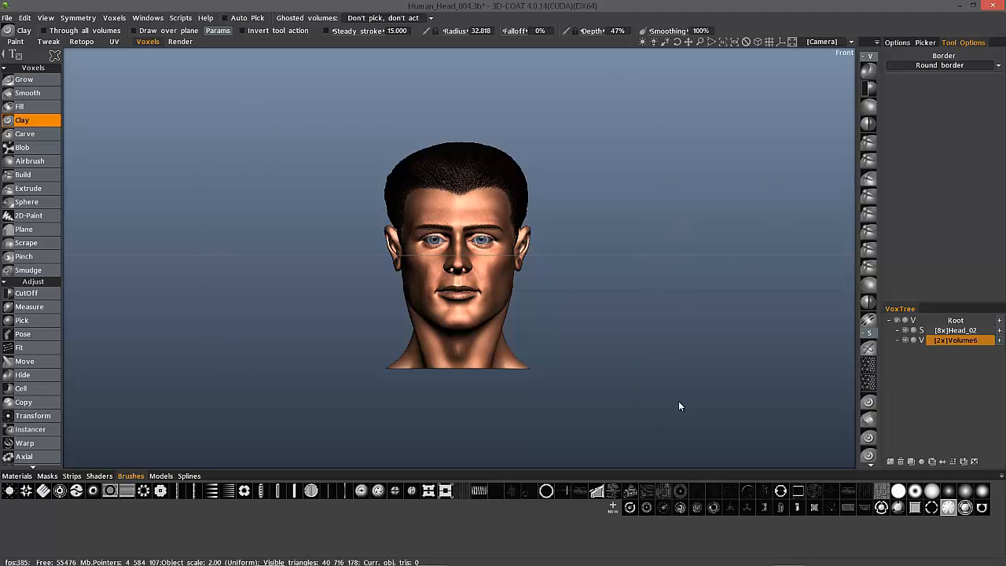
pyautogui.moveTo(314, 430)
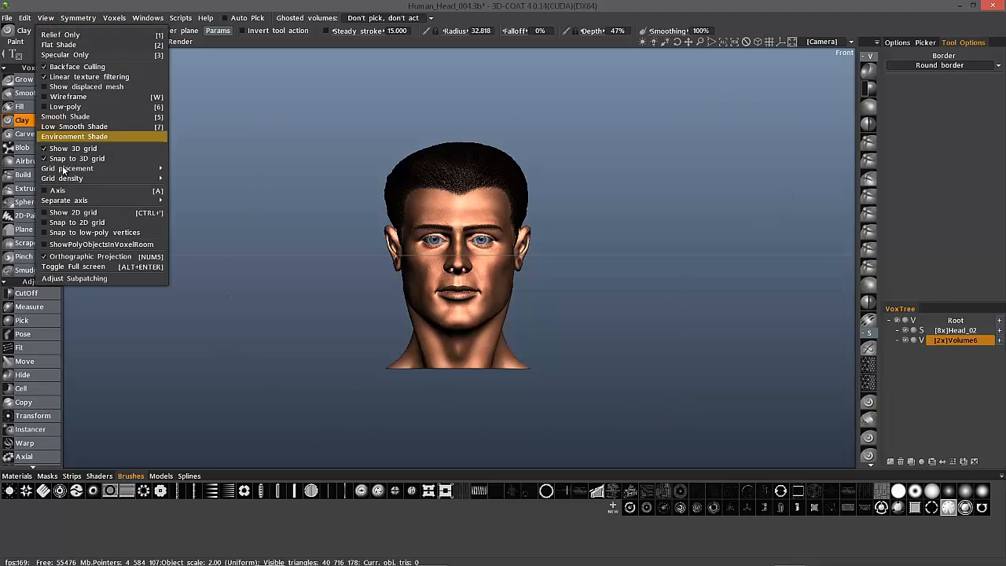
pyautogui.moveTo(66, 168)
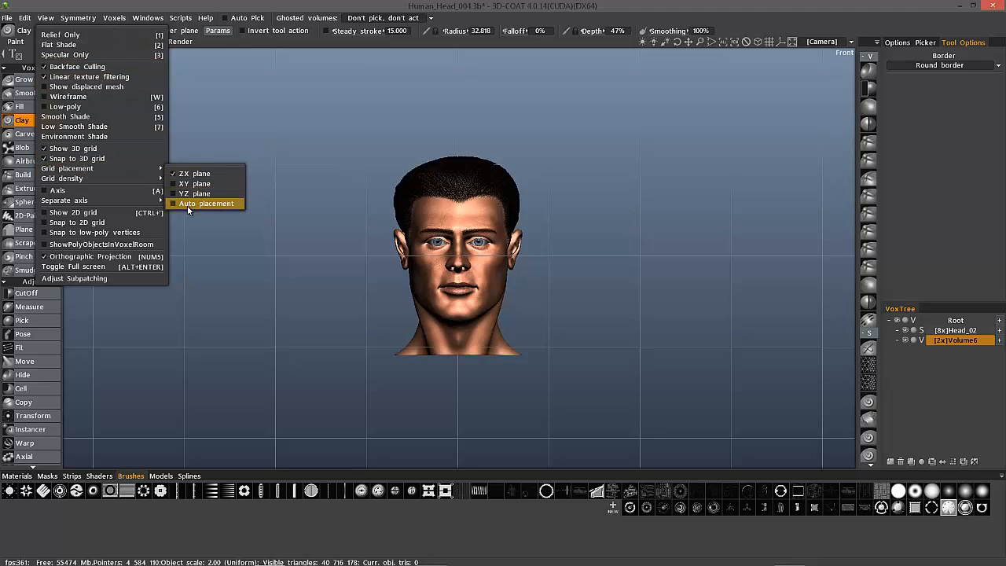
# Enable automatic grid orientation and view the head from the Right, then from Bottom
pyautogui.click(822, 41)
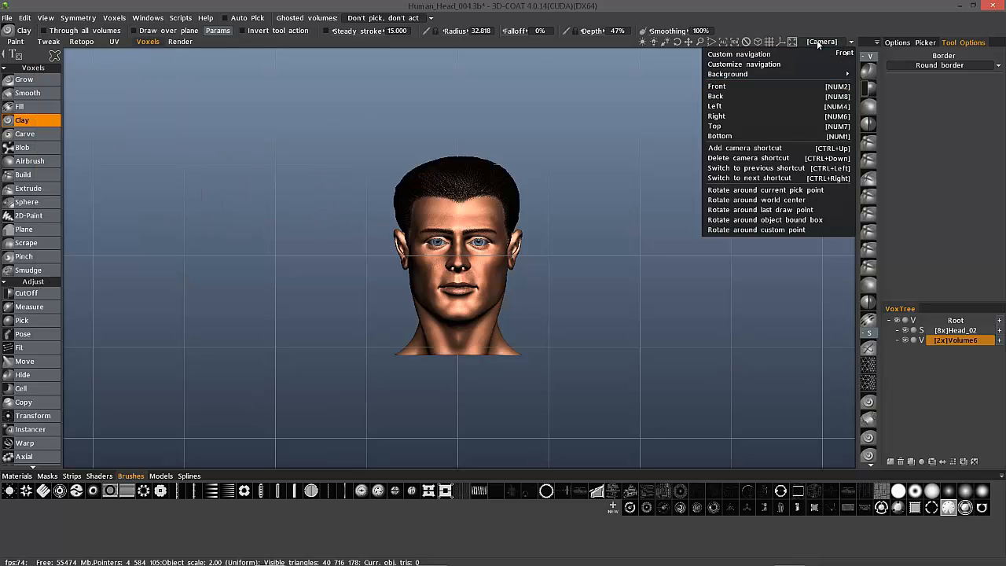
pyautogui.click(717, 96)
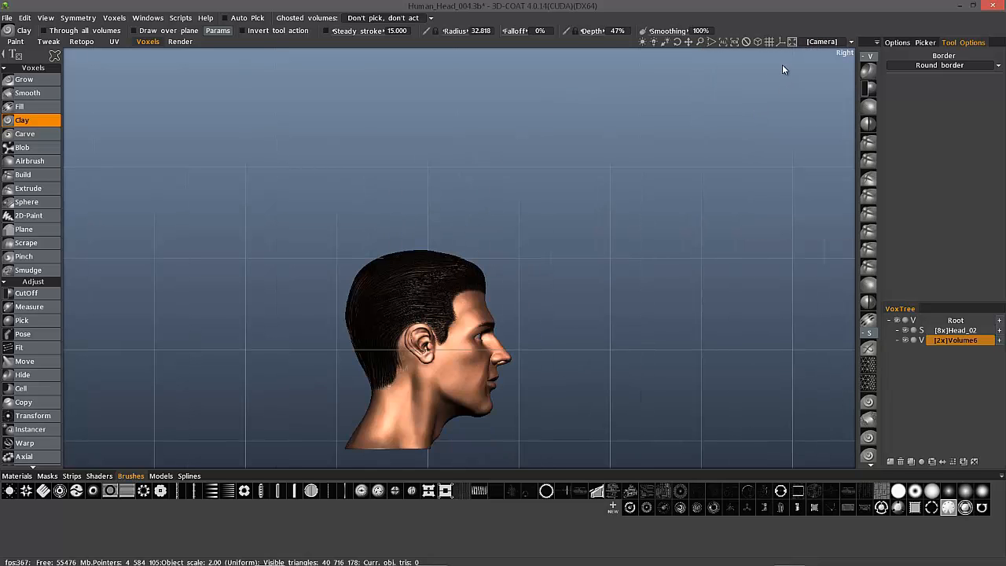
pyautogui.click(820, 41)
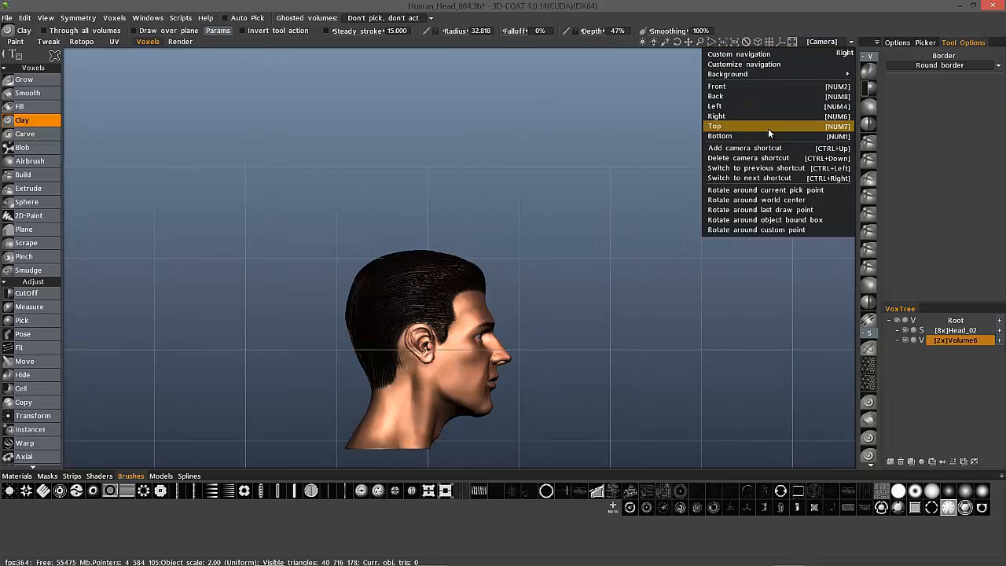
pyautogui.click(719, 136)
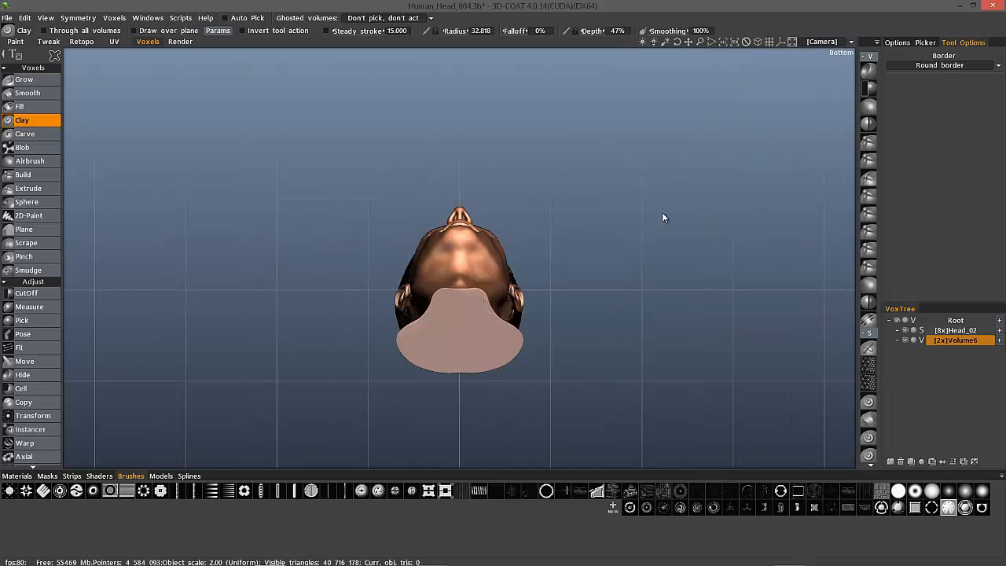
pyautogui.moveTo(550, 211)
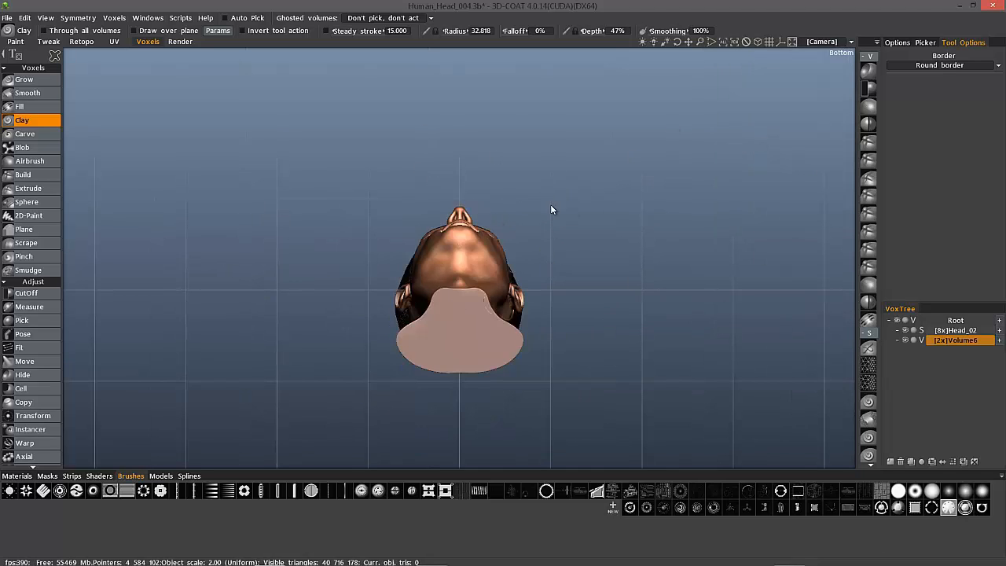
pyautogui.moveTo(637, 88)
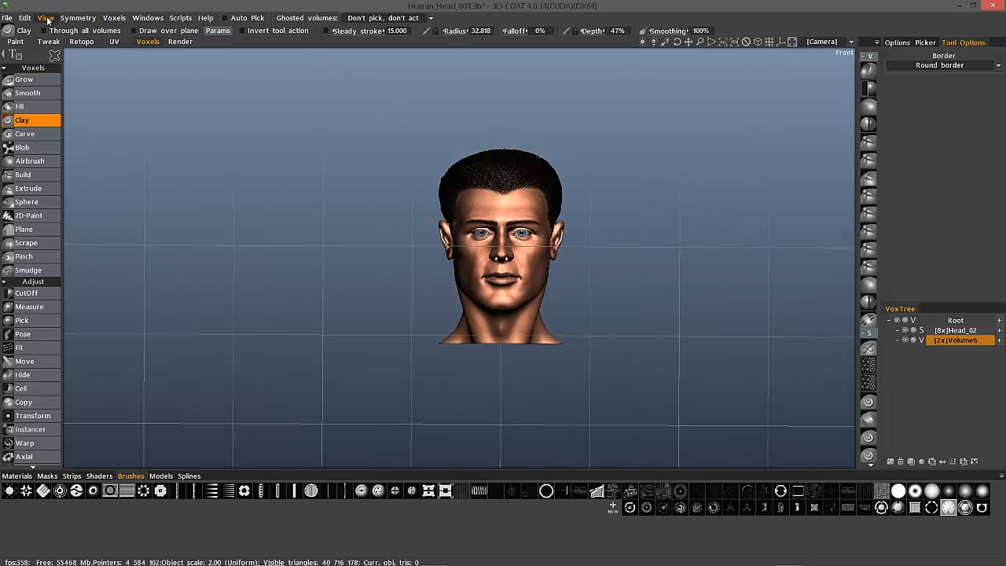
# Turn off automatic grid placement and reopen the viewport display options
pyautogui.click(44, 18)
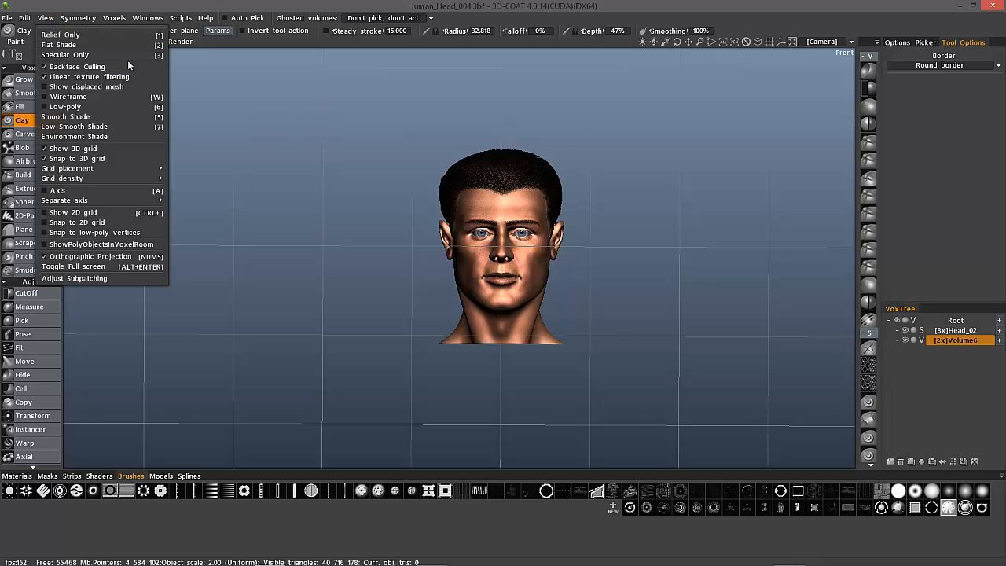
pyautogui.moveTo(66, 168)
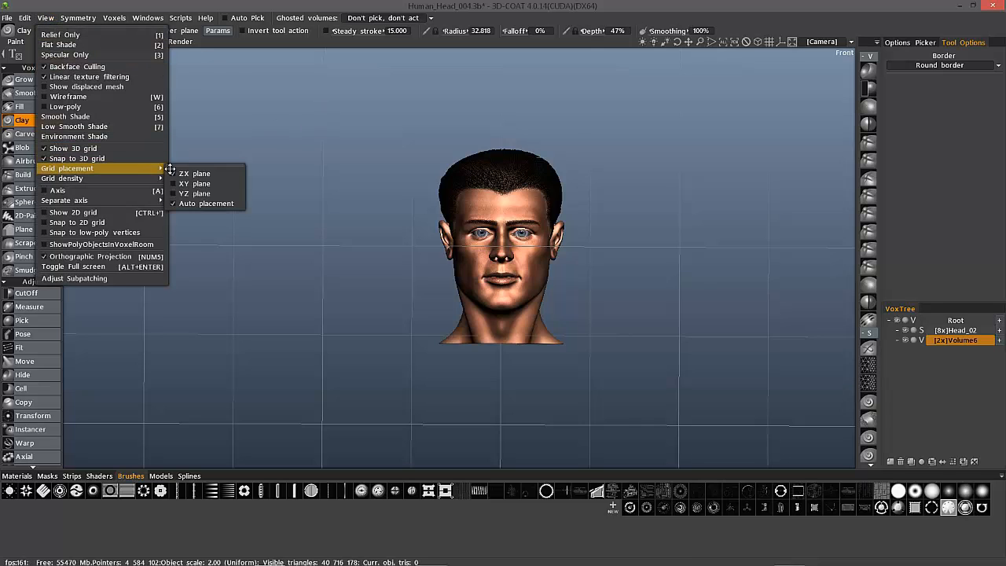
pyautogui.click(383, 199)
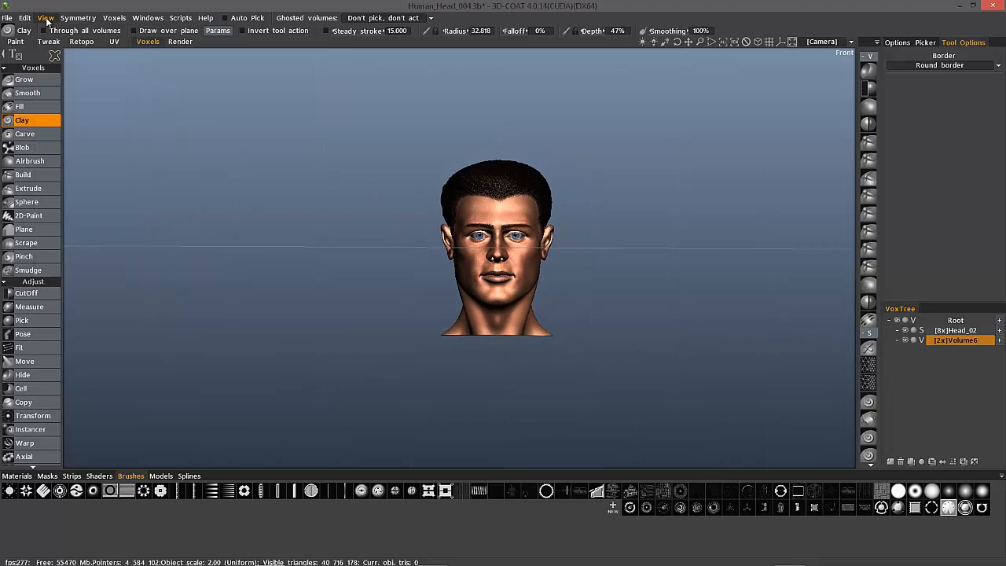
pyautogui.click(44, 17)
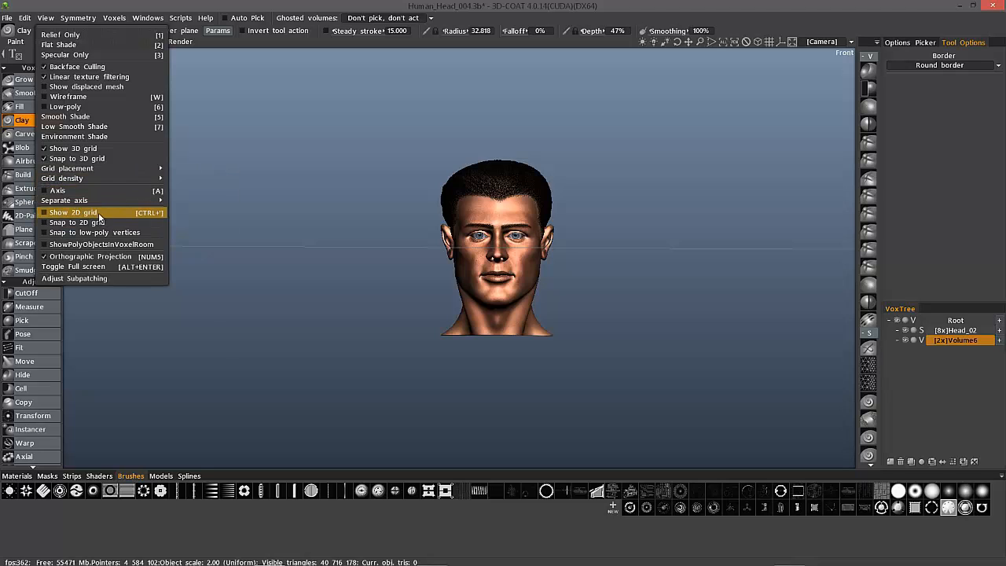
pyautogui.moveTo(92, 213)
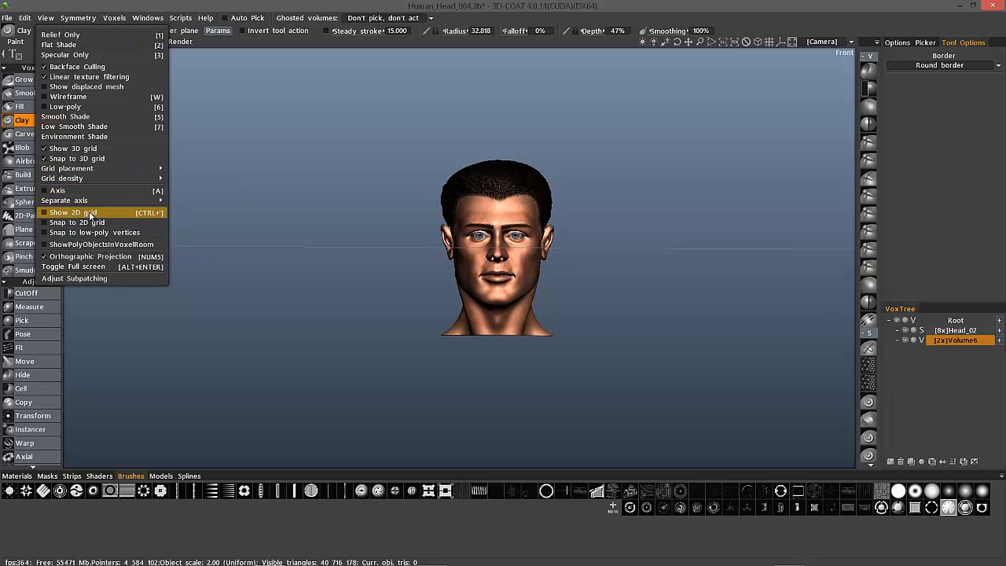
pyautogui.click(73, 212)
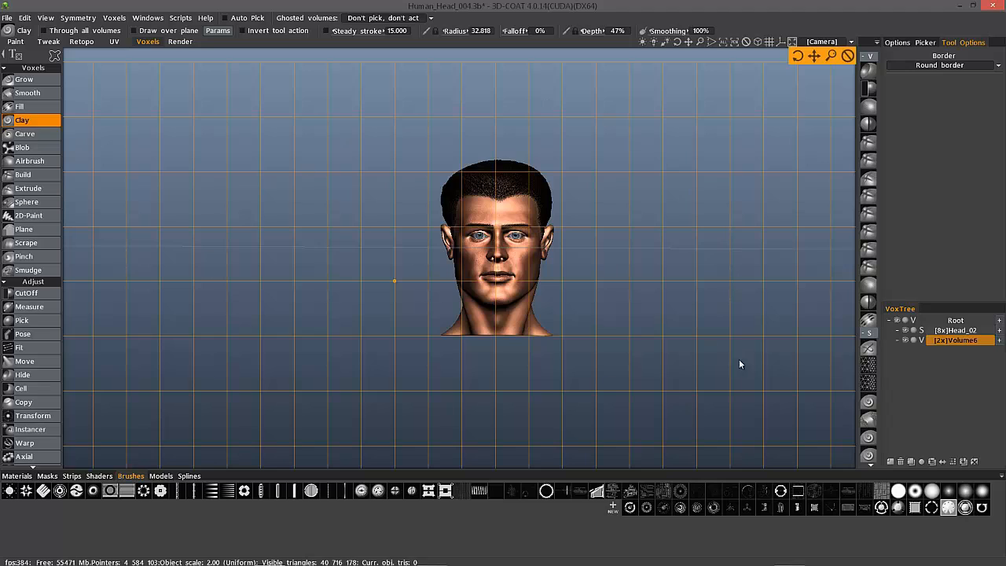
pyautogui.moveTo(186, 144)
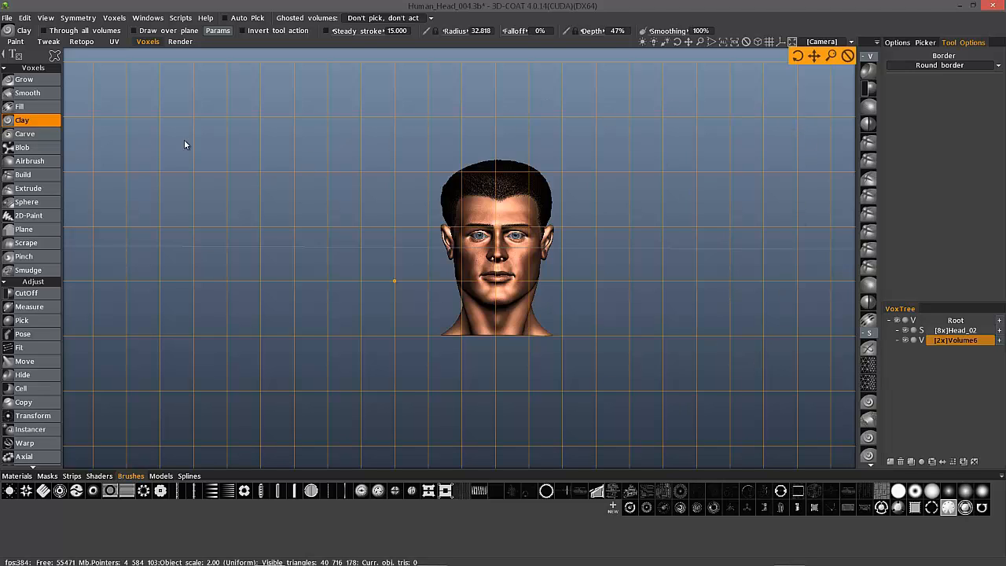
pyautogui.moveTo(267, 212)
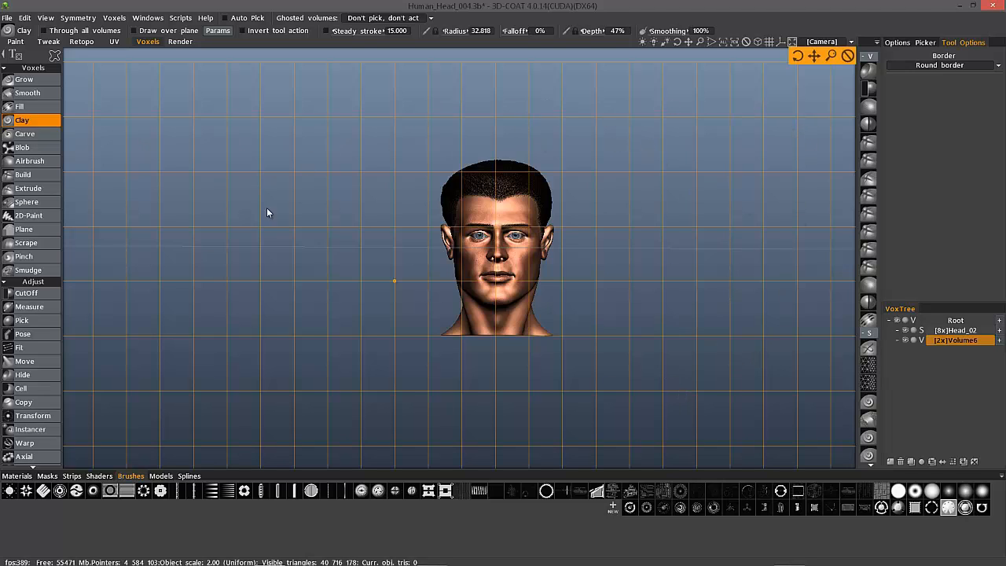
pyautogui.moveTo(321, 355)
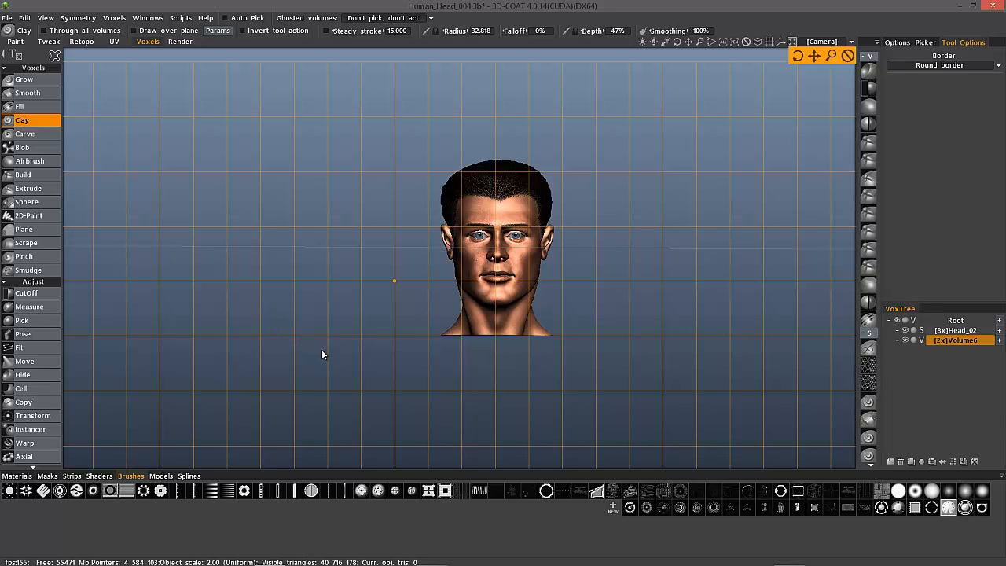
pyautogui.moveTo(314, 330)
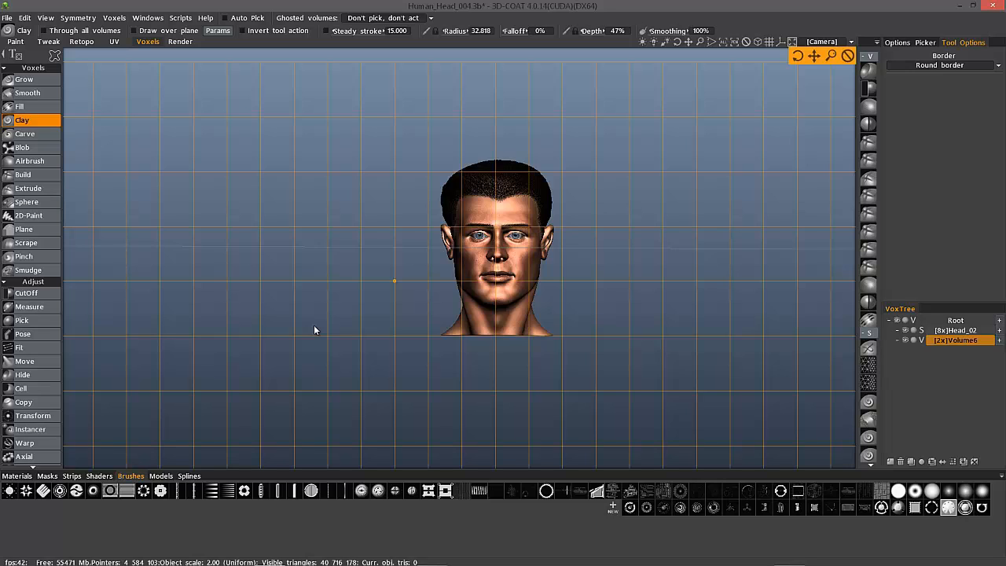
pyautogui.moveTo(493, 115)
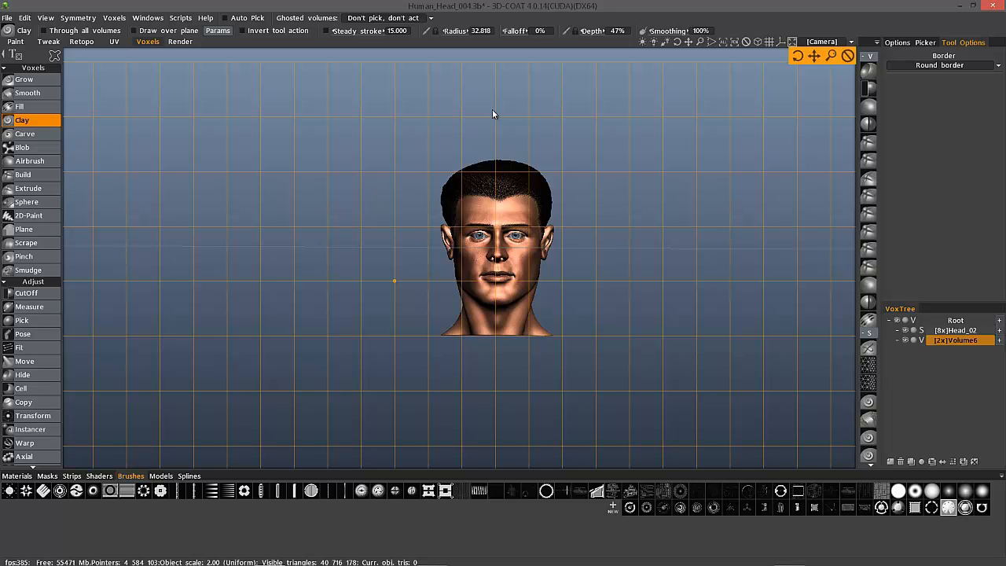
pyautogui.moveTo(314, 228)
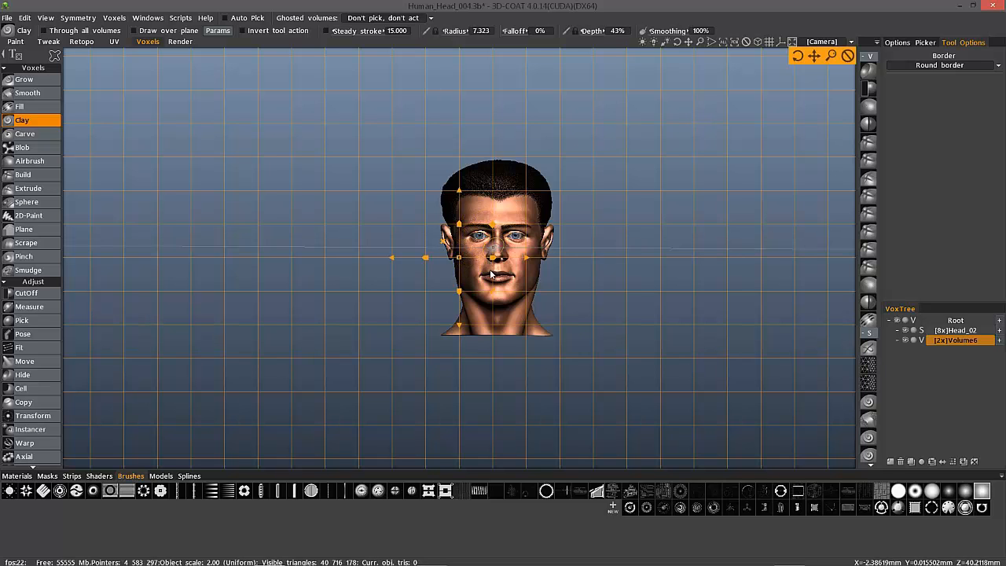
pyautogui.moveTo(255, 267)
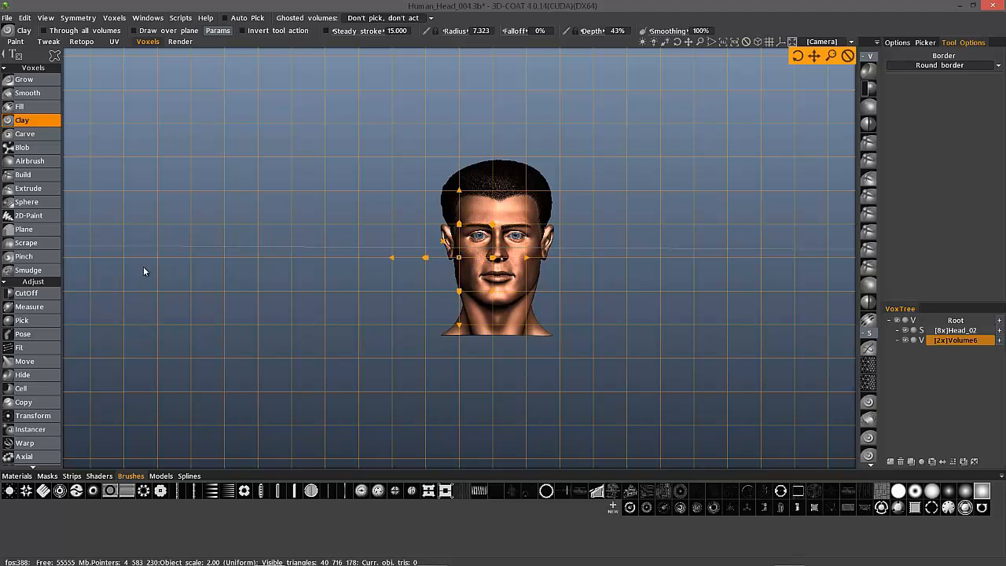
pyautogui.moveTo(462, 264)
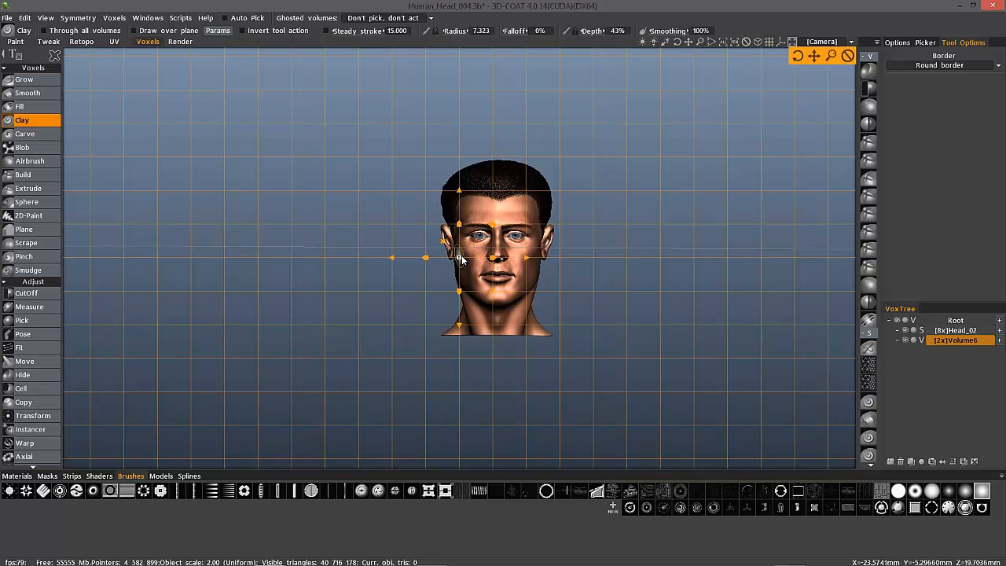
pyautogui.moveTo(337, 269)
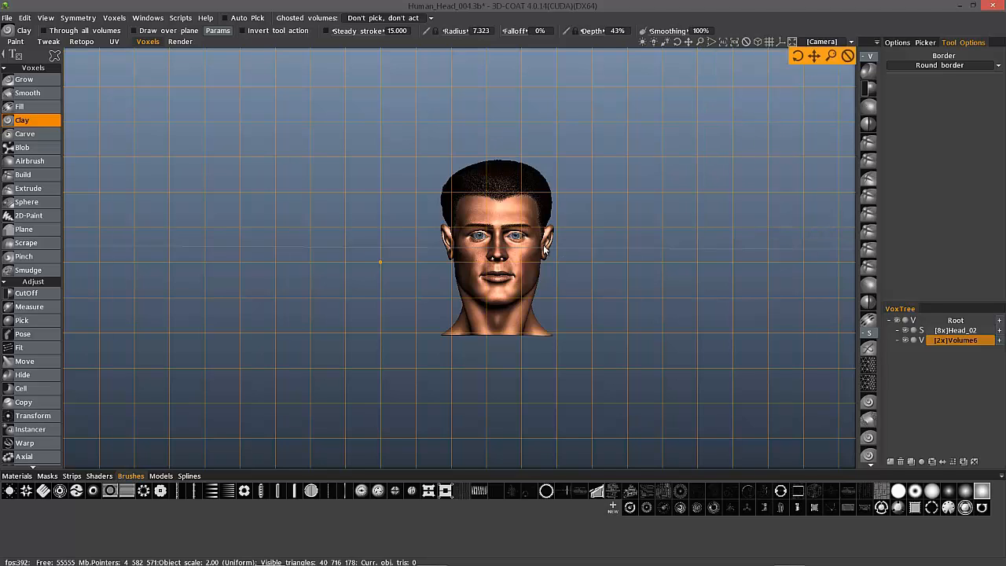
pyautogui.moveTo(459, 337)
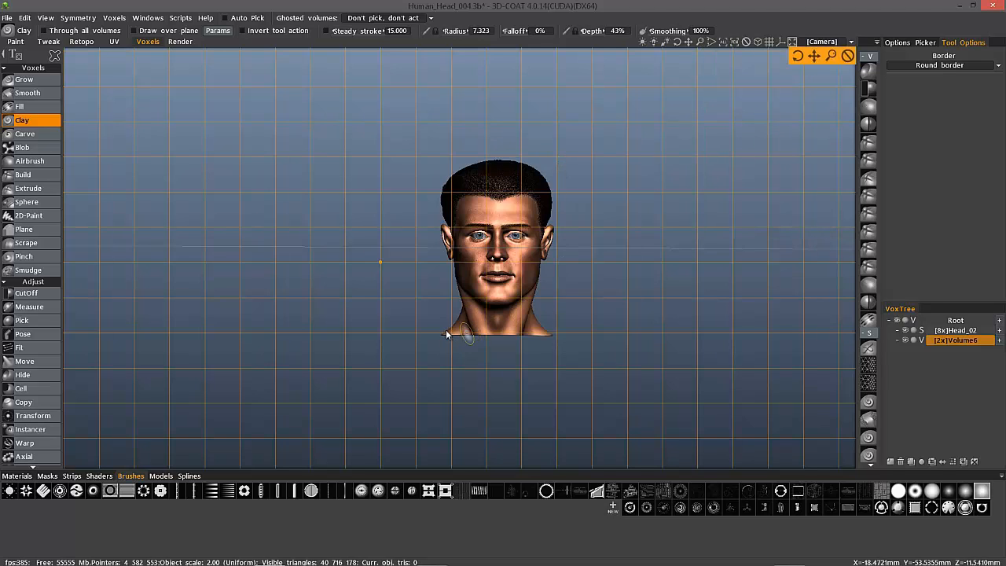
# Save the side profile view as a camera shortcut and step to the next saved view
pyautogui.click(824, 41)
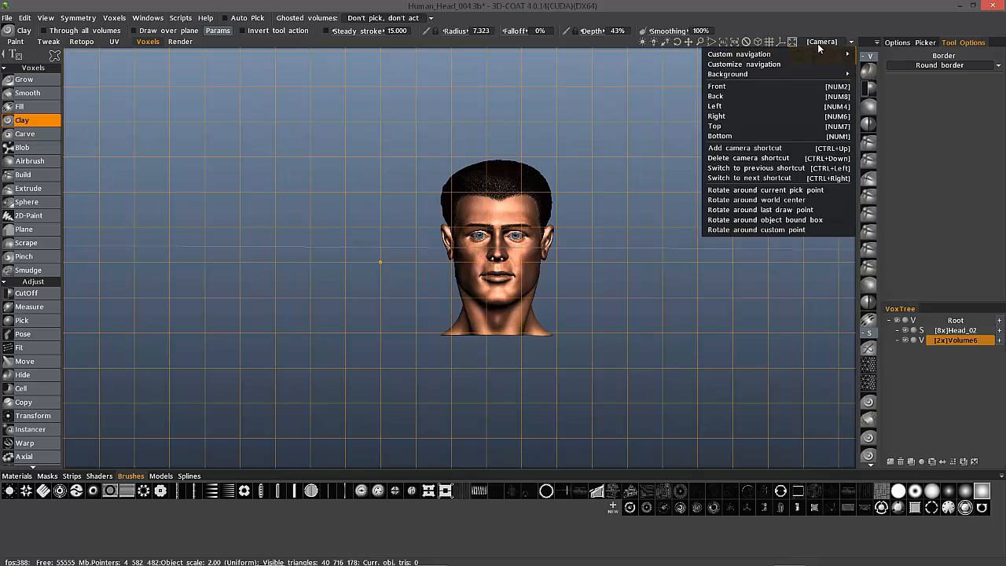
pyautogui.click(713, 107)
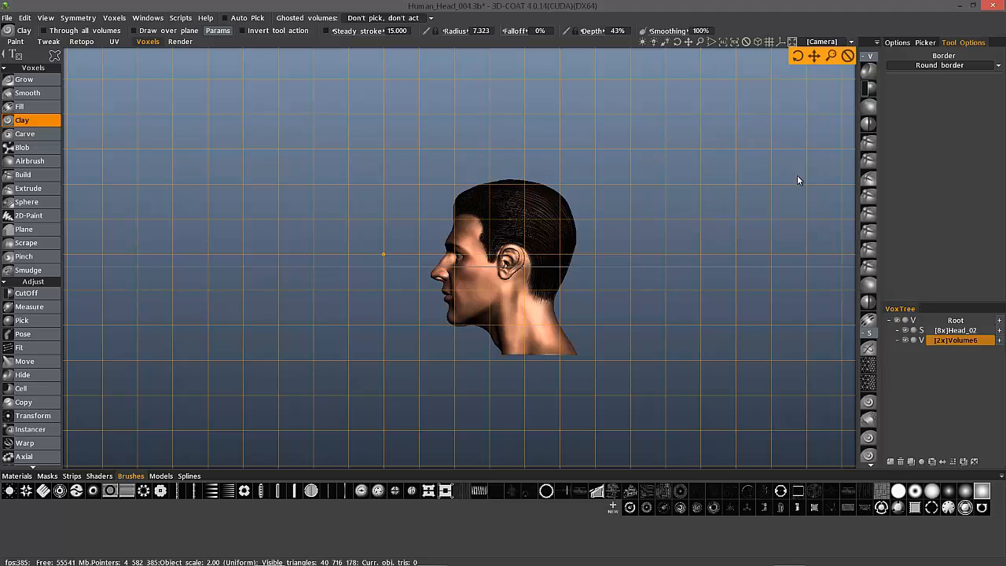
pyautogui.moveTo(827, 38)
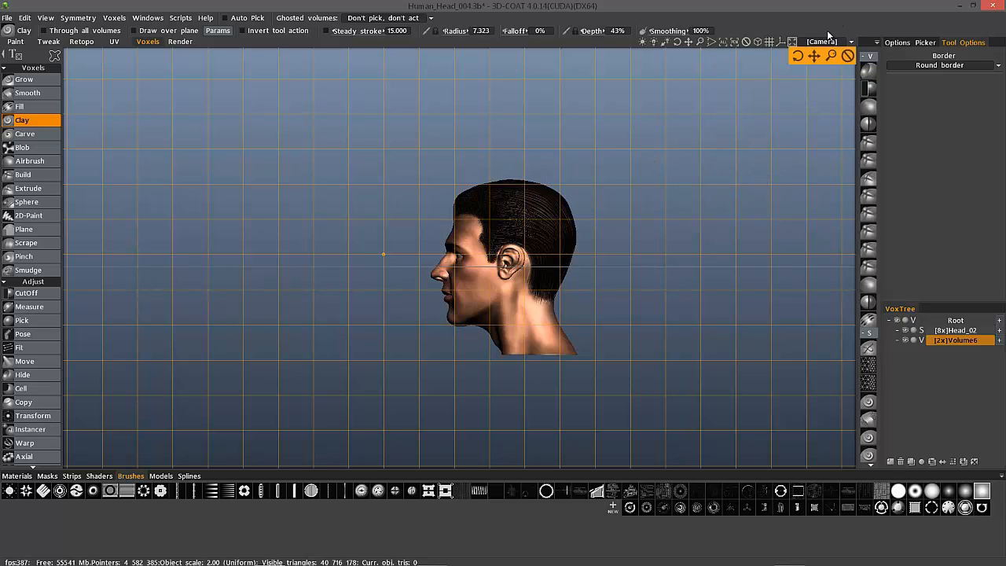
pyautogui.click(822, 41)
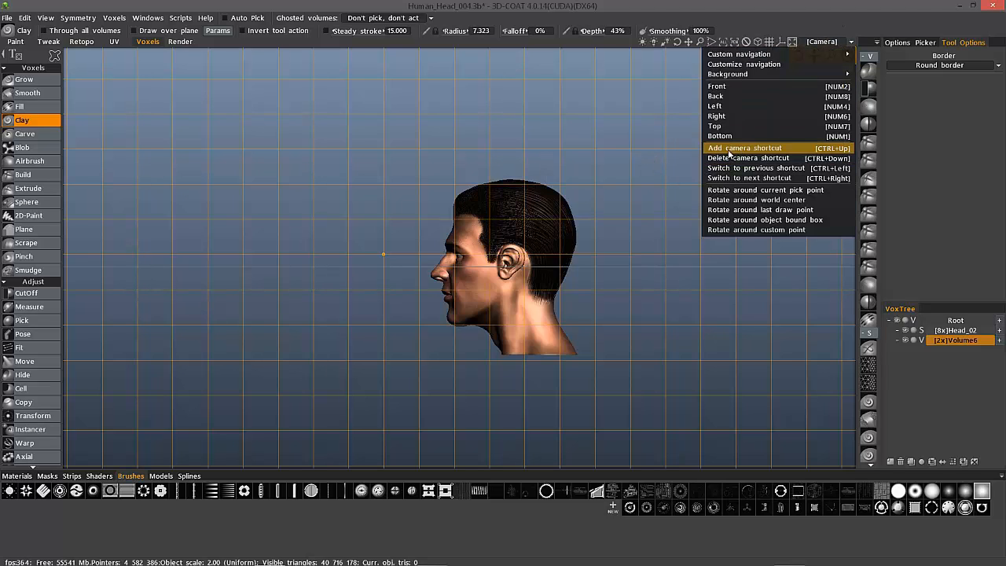
pyautogui.moveTo(688, 264)
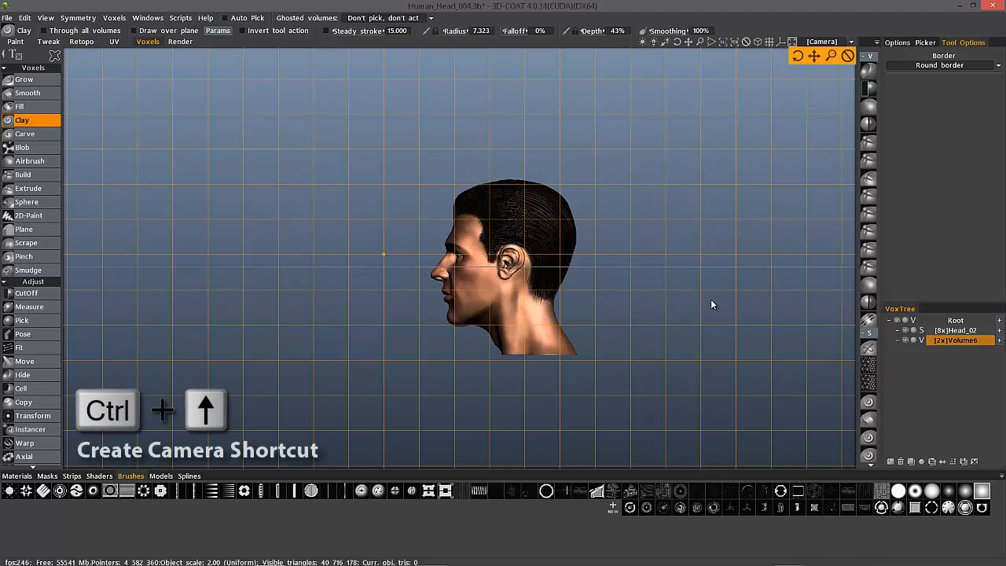
pyautogui.moveTo(717, 302)
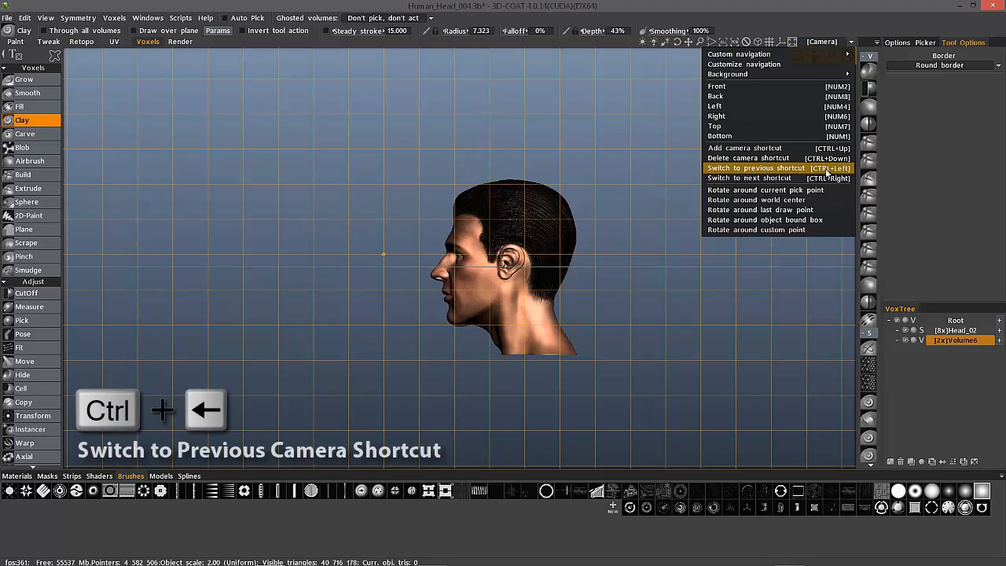
pyautogui.moveTo(756, 178)
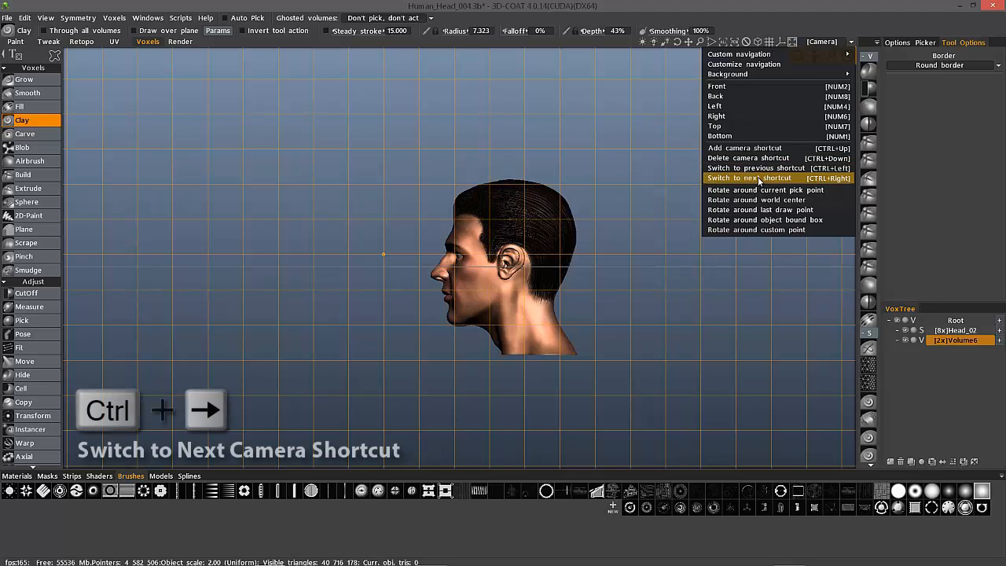
pyautogui.click(754, 178)
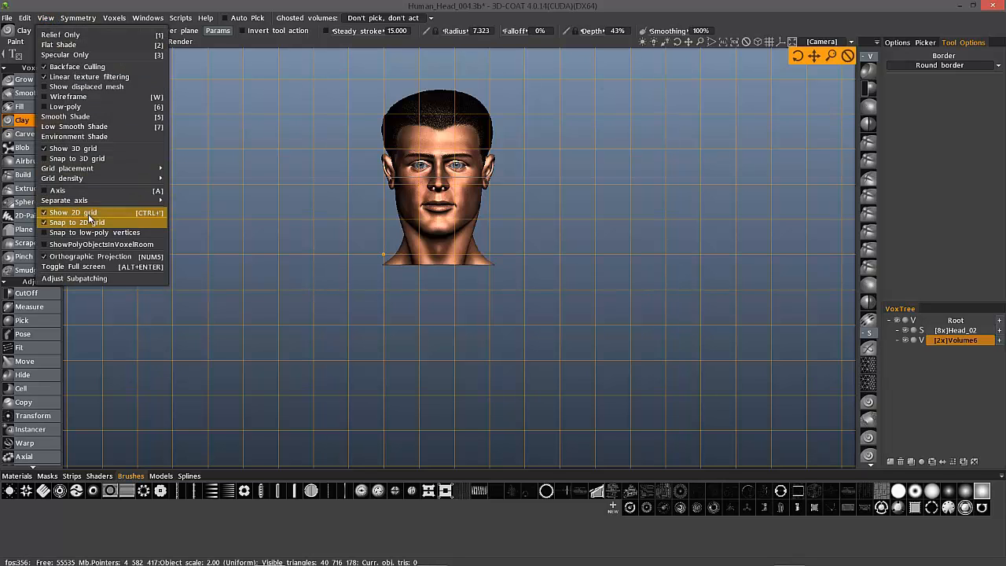
# Hide the 2D grid and switch to perspective projection with 5
pyautogui.click(72, 212)
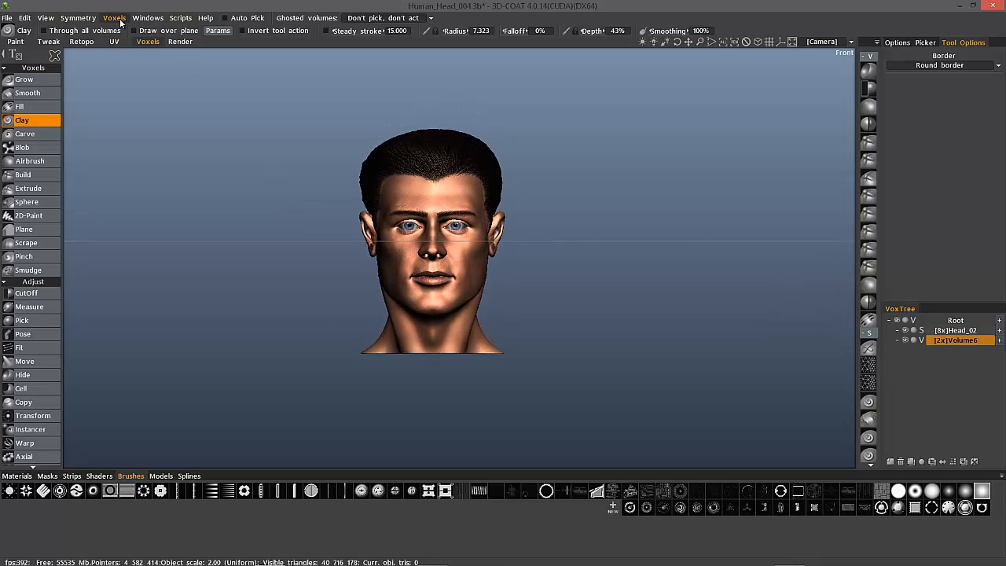
pyautogui.press('5')
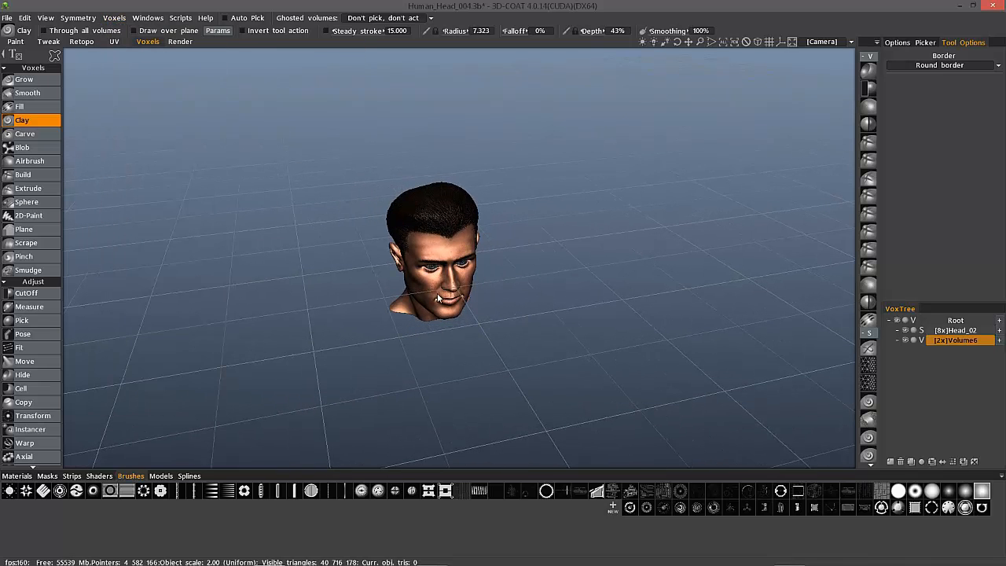
# Confirm the measurement units as Millimeters (mm), leaving voxels per unit and unit scale at 1
pyautogui.click(113, 18)
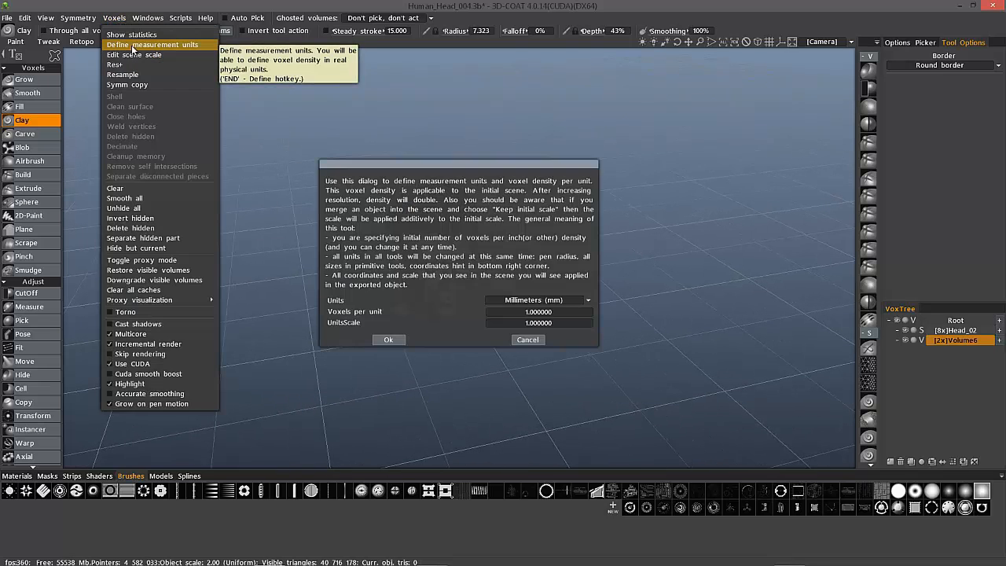
pyautogui.moveTo(418, 187)
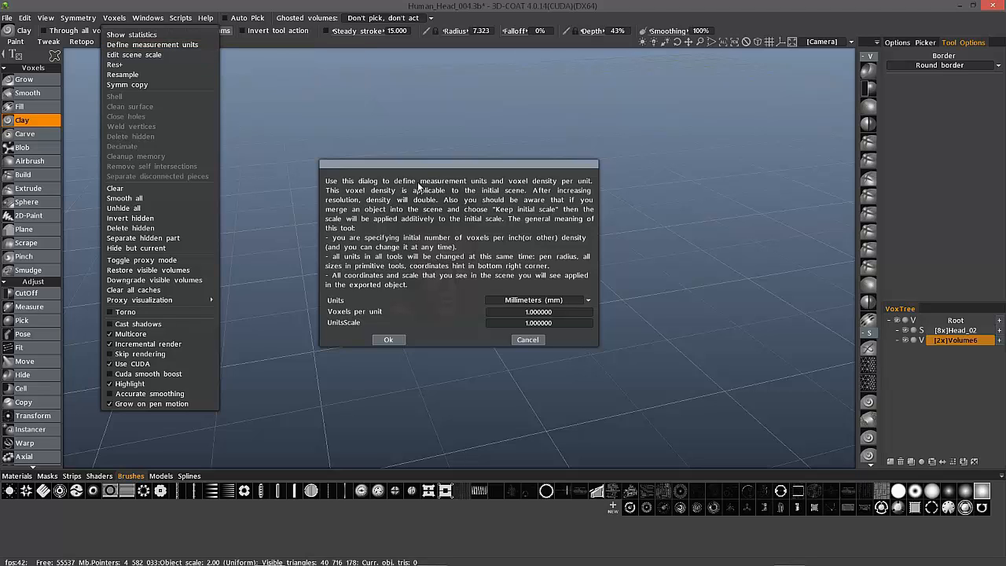
pyautogui.click(537, 298)
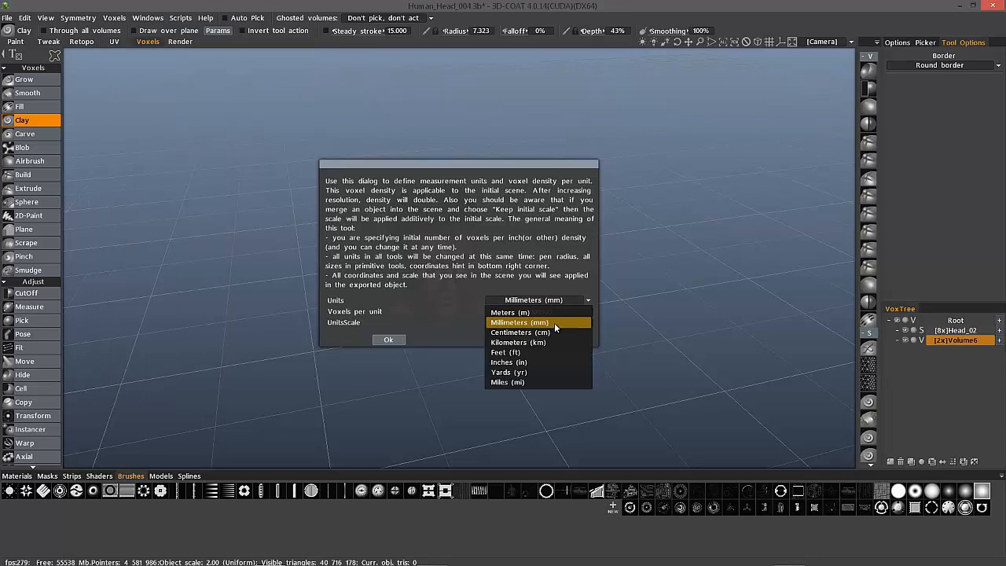
pyautogui.click(519, 322)
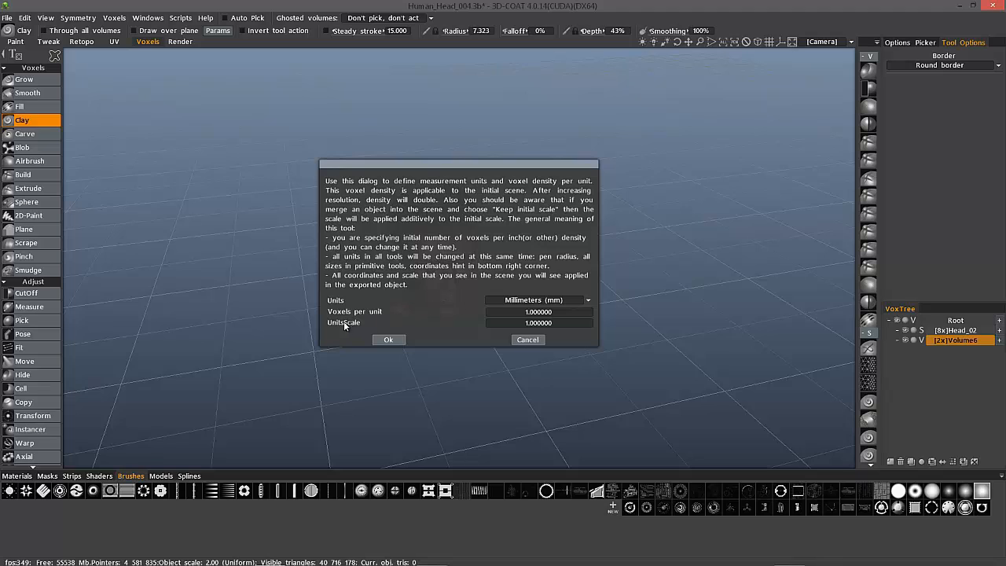
pyautogui.moveTo(365, 318)
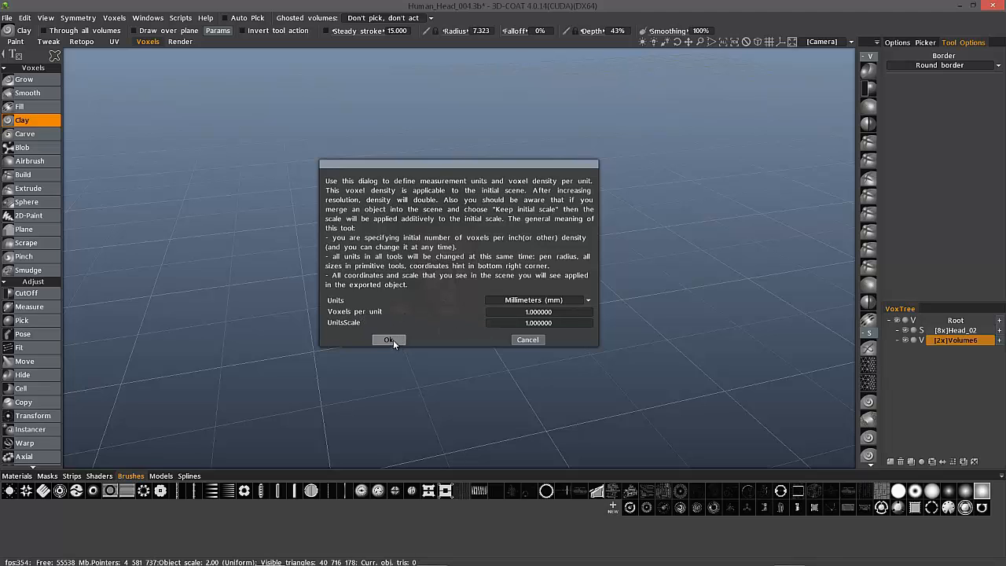
pyautogui.click(388, 339)
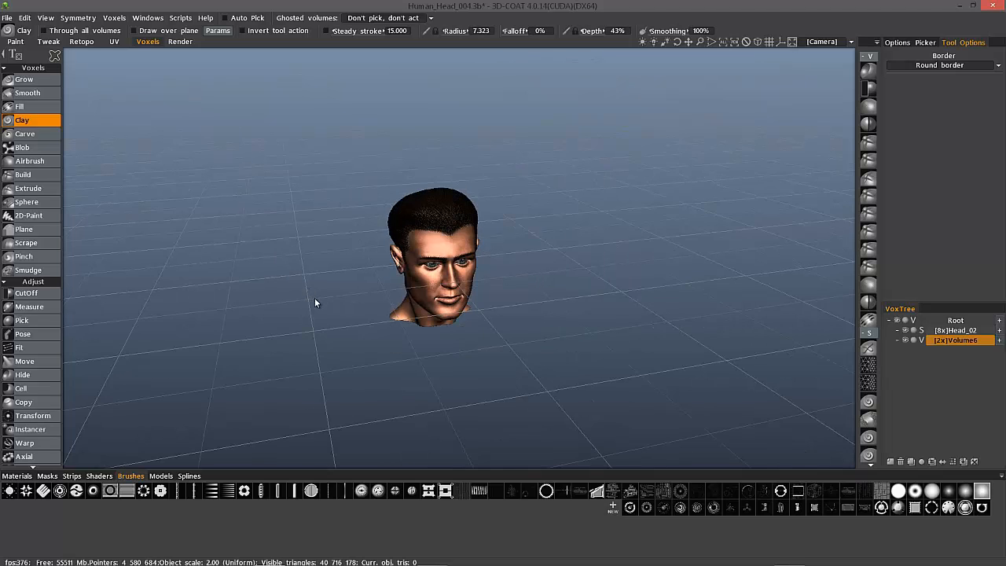
pyautogui.moveTo(349, 286)
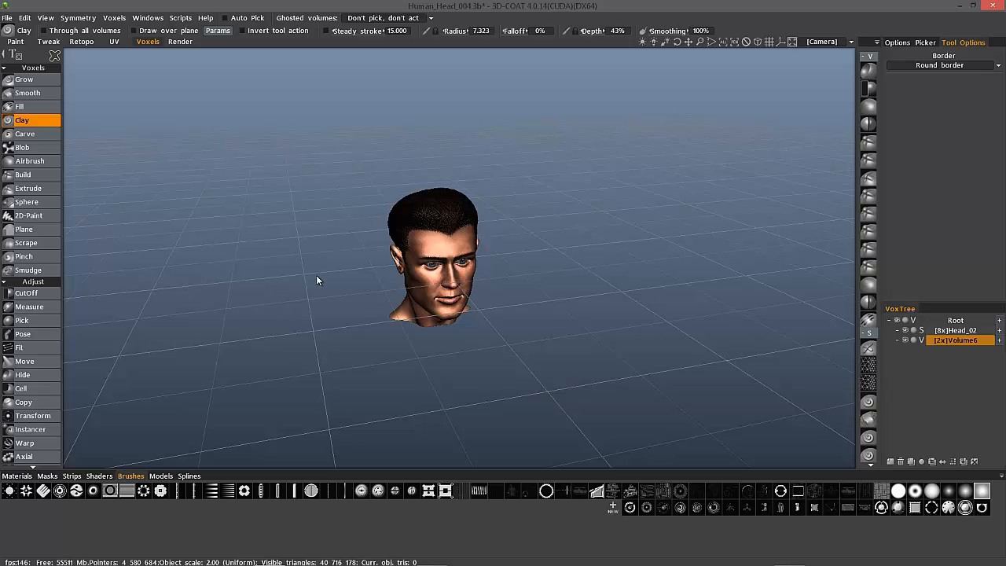
pyautogui.moveTo(314, 271)
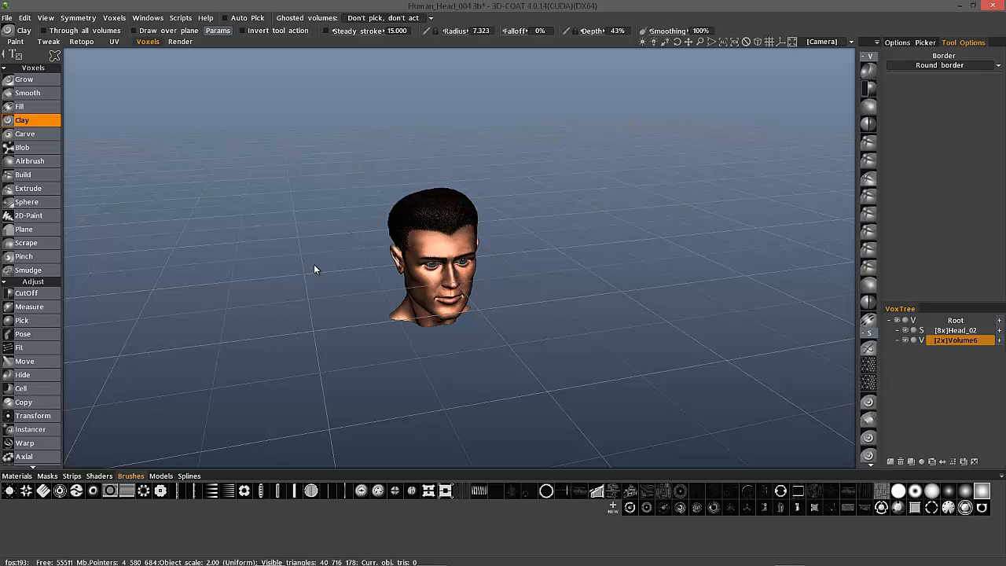
pyautogui.moveTo(317, 261)
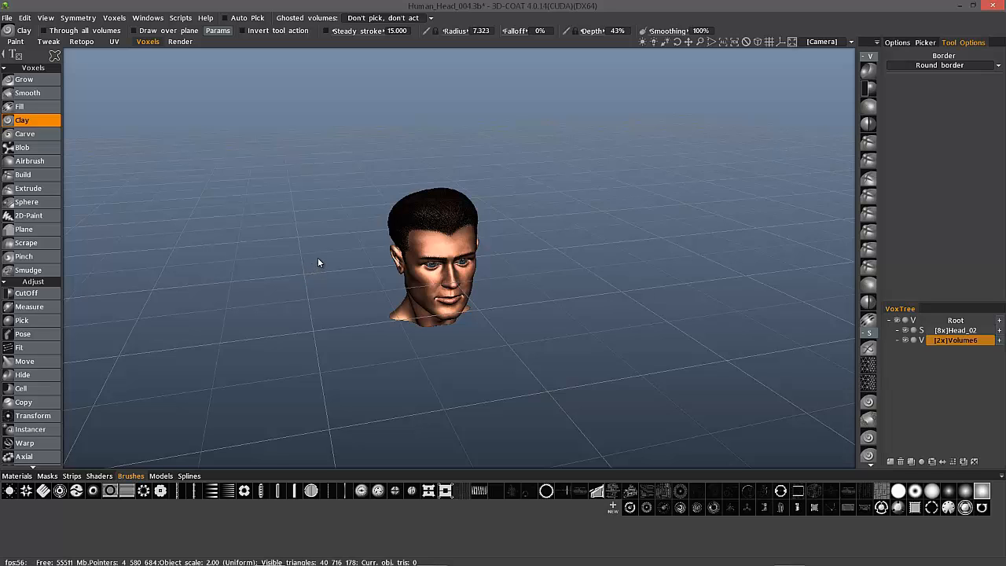